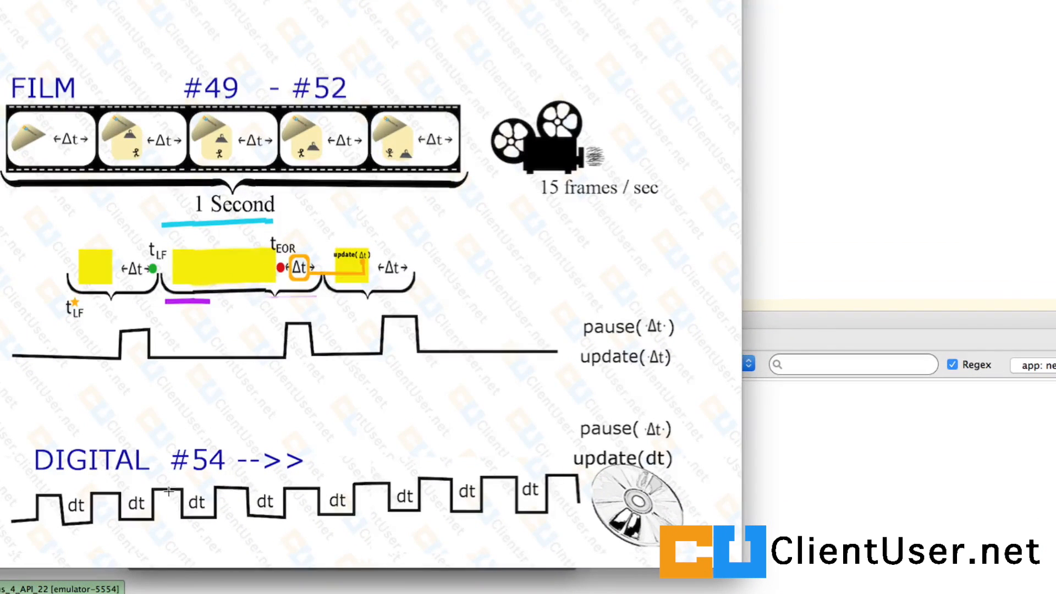
mouse_move(291, 378)
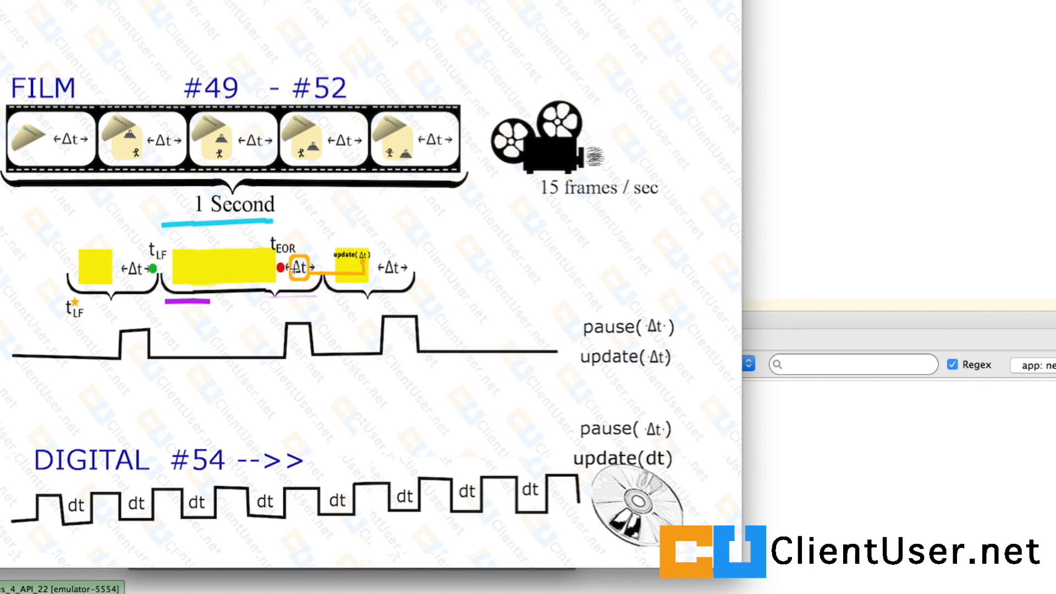
mouse_move(357, 276)
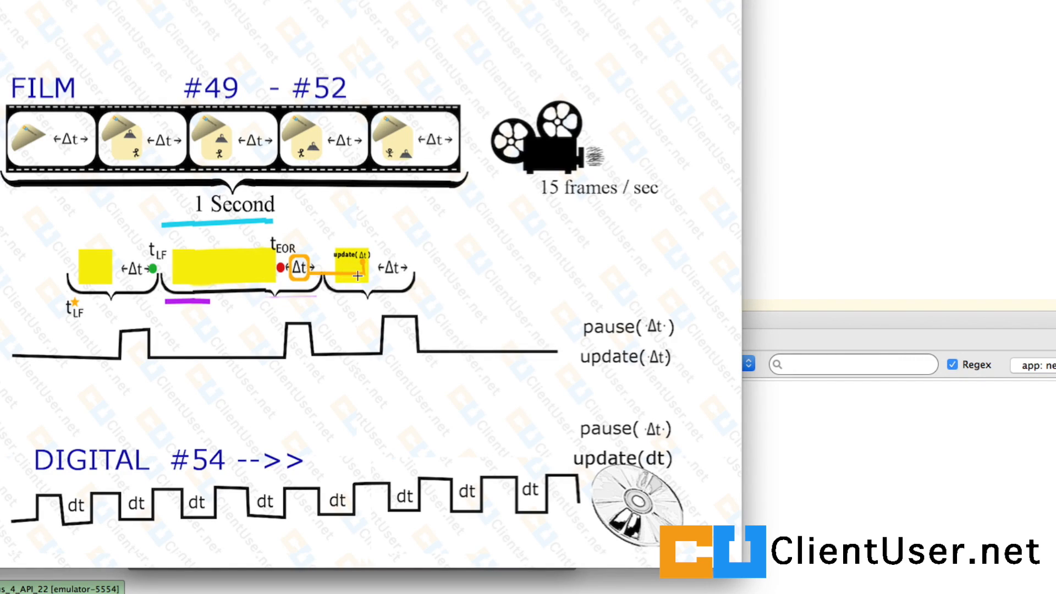
mouse_move(300, 270)
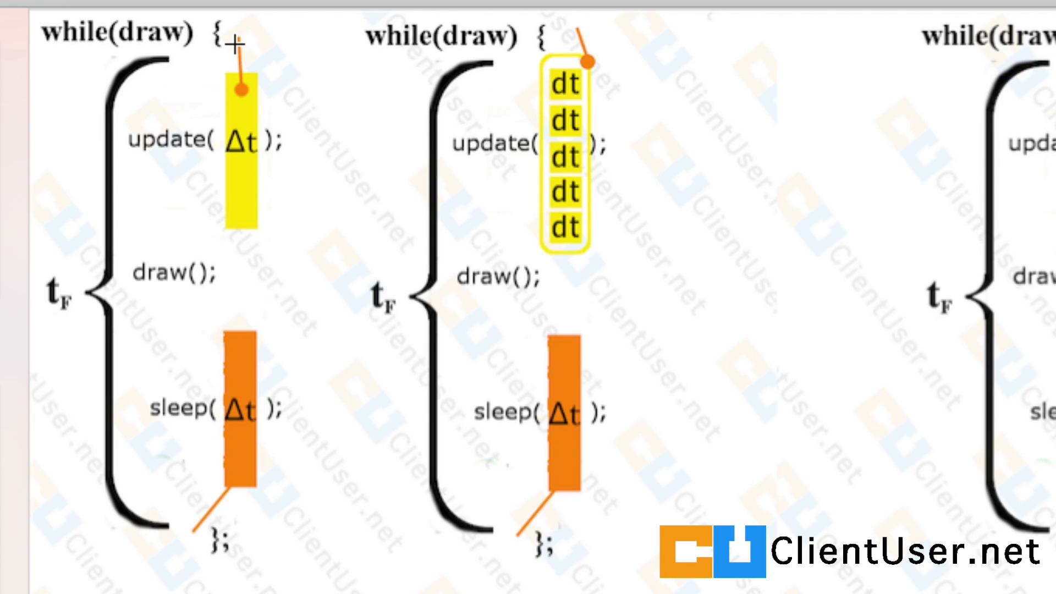
mouse_move(232, 76)
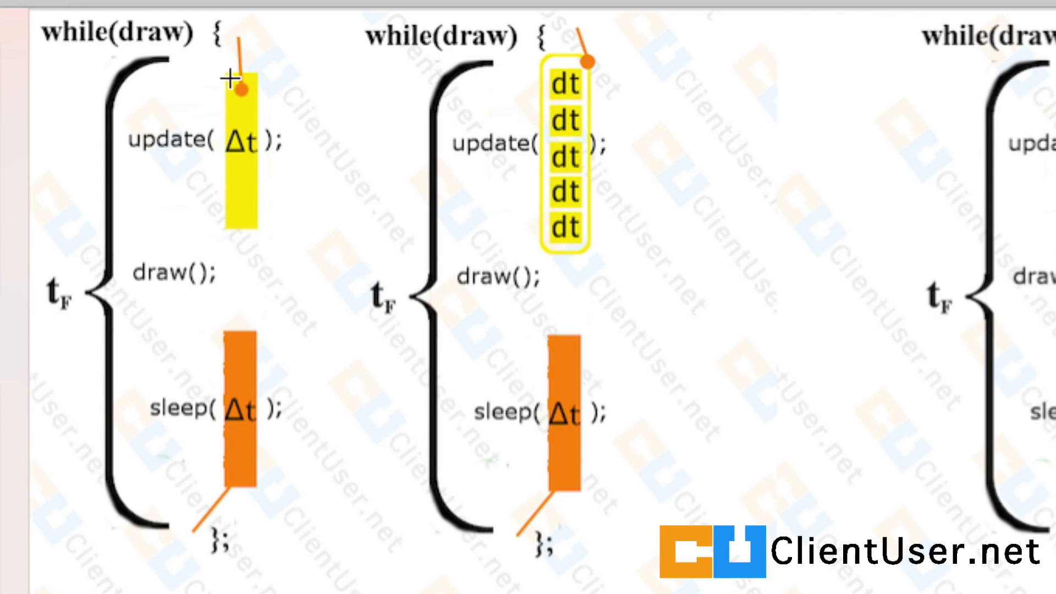
mouse_move(206, 271)
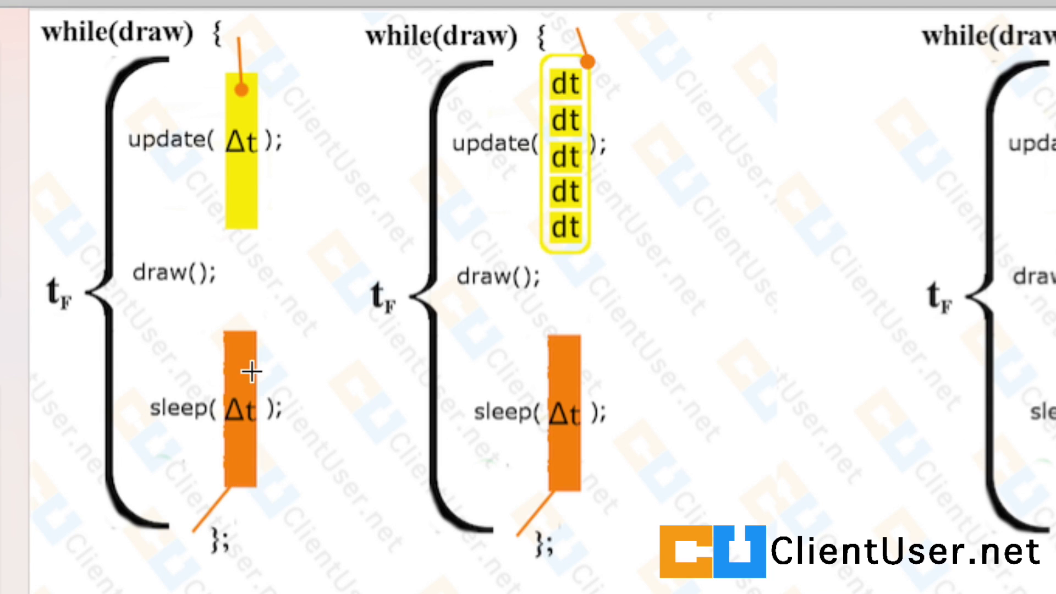
mouse_move(182, 549)
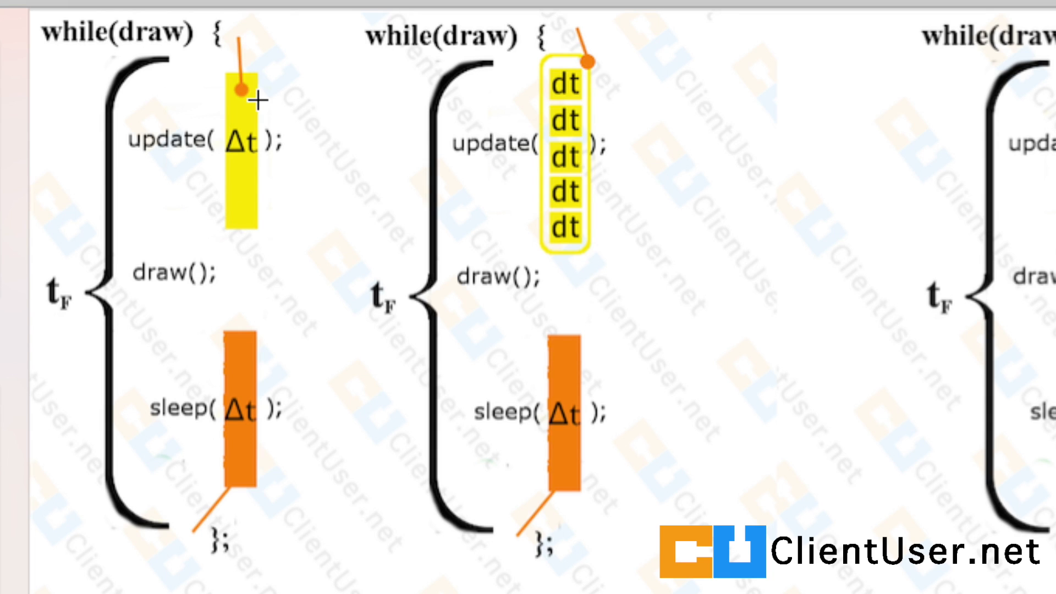
mouse_move(587, 57)
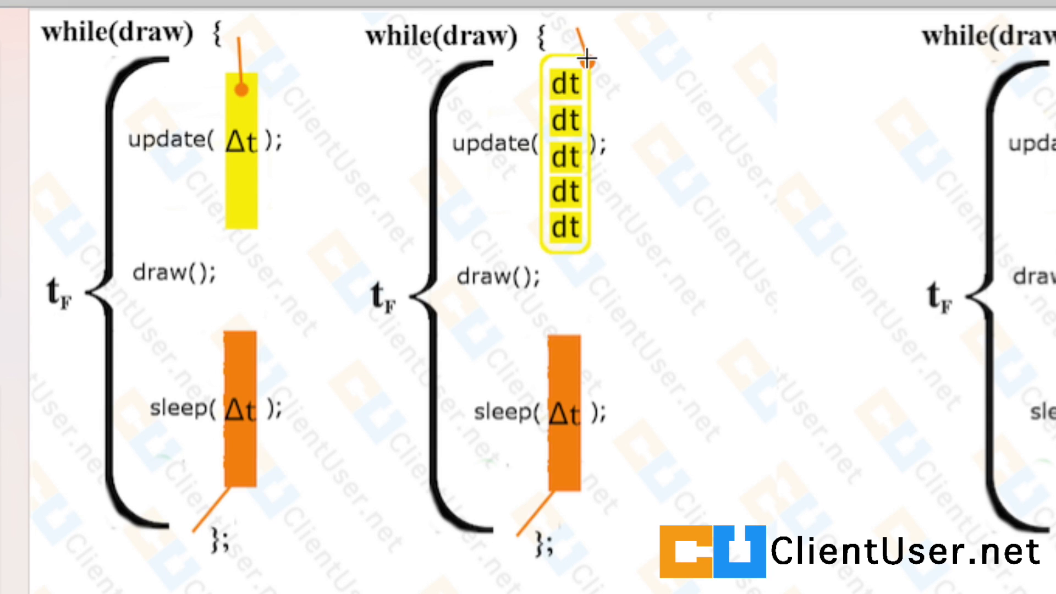
mouse_move(582, 71)
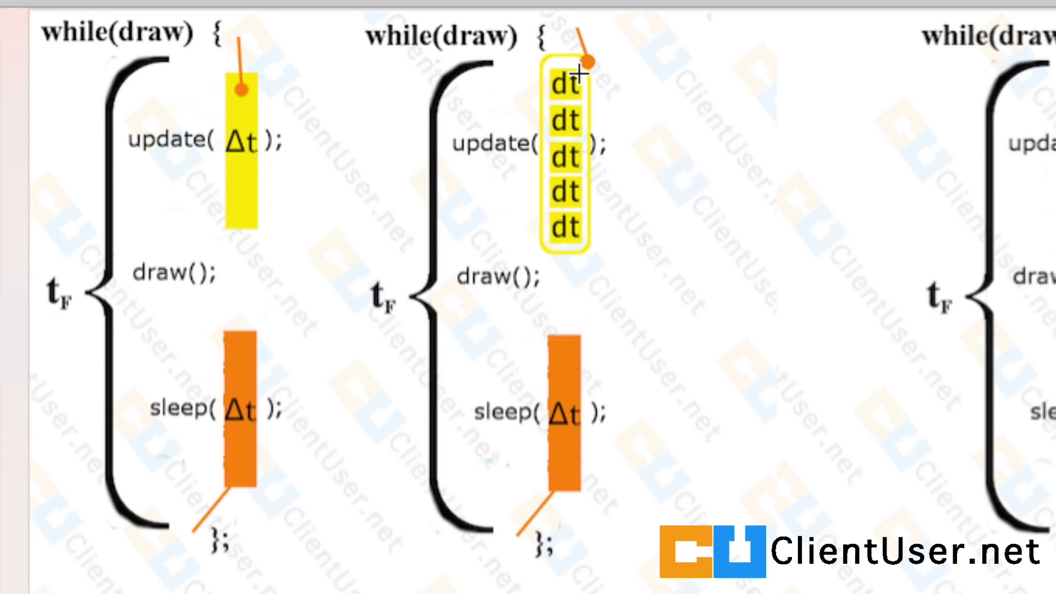
mouse_move(556, 125)
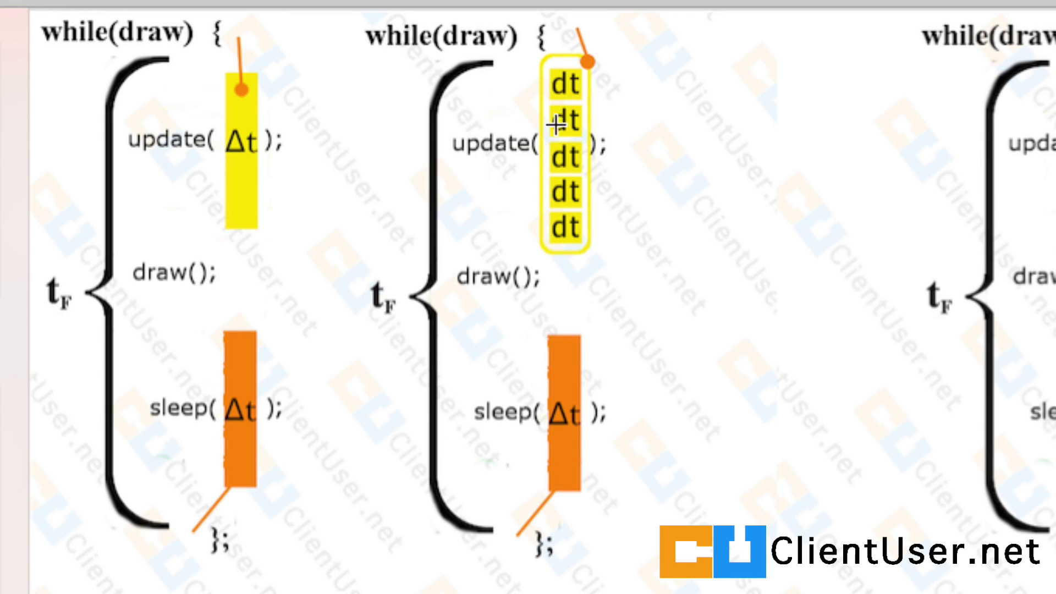
mouse_move(558, 172)
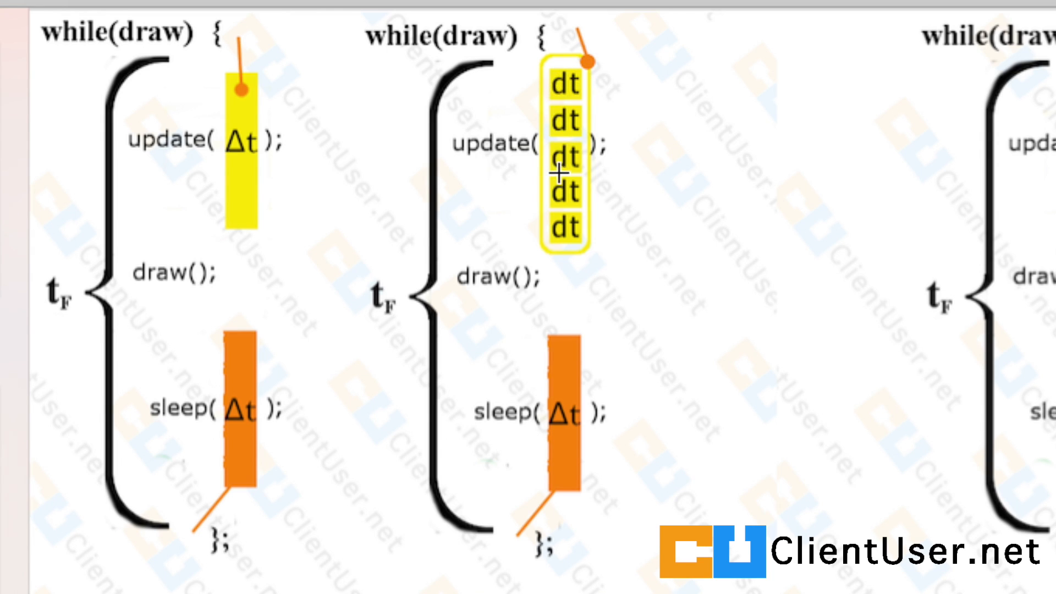
mouse_move(534, 76)
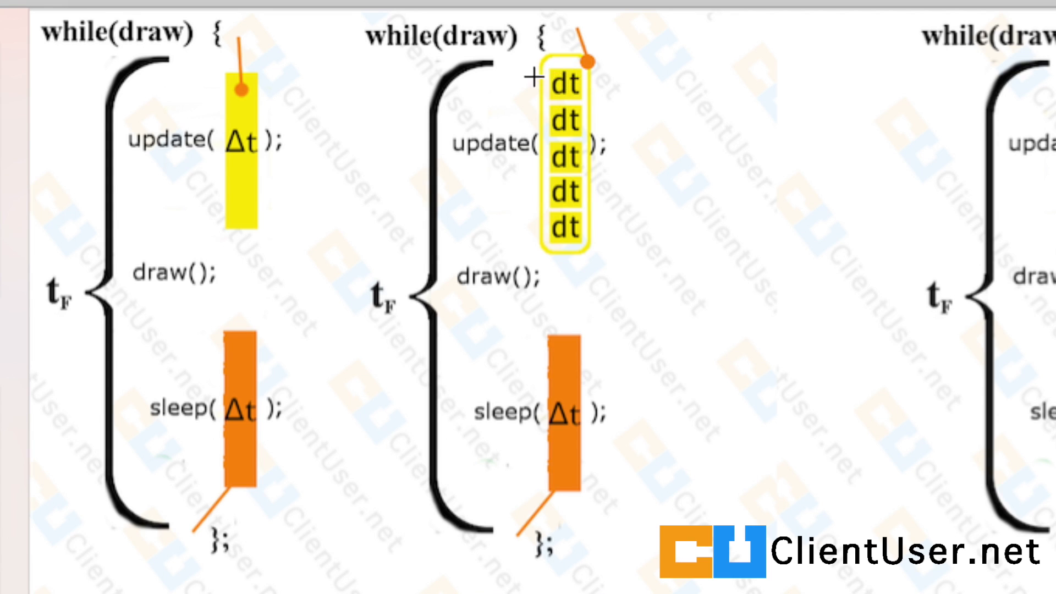
mouse_move(559, 98)
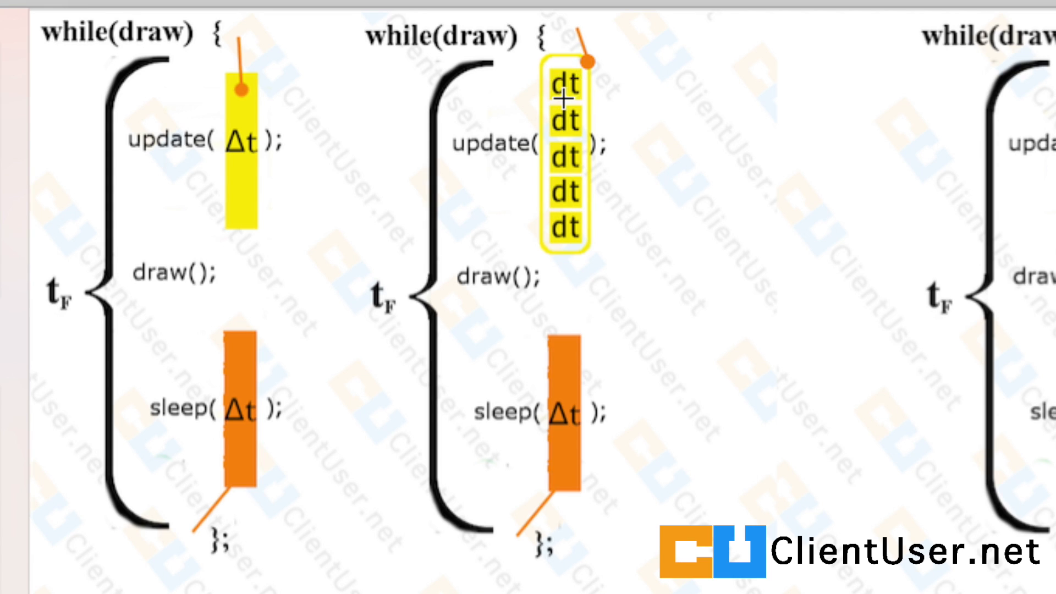
mouse_move(562, 154)
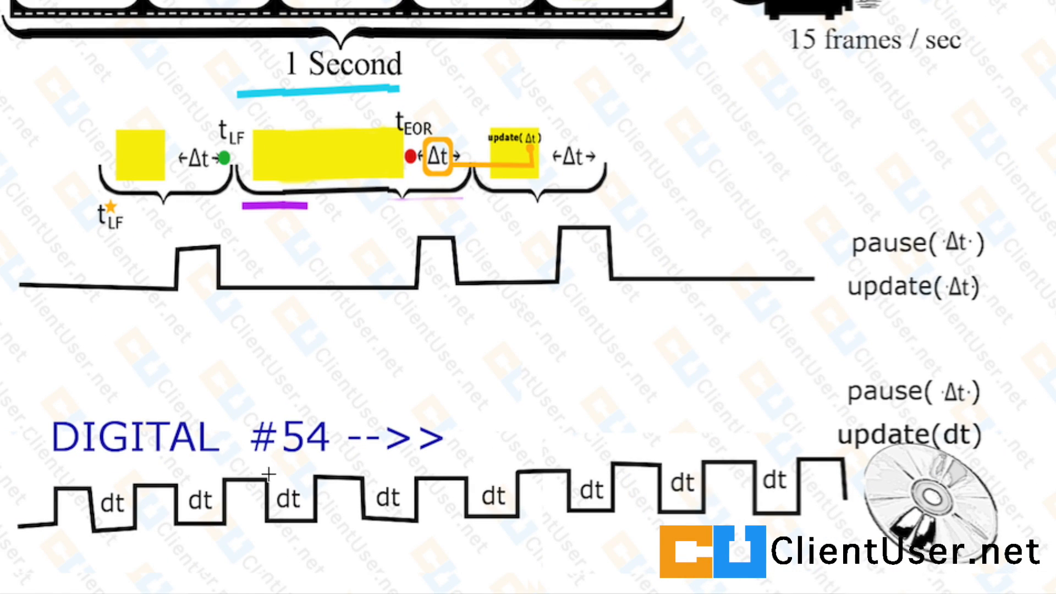
mouse_move(254, 374)
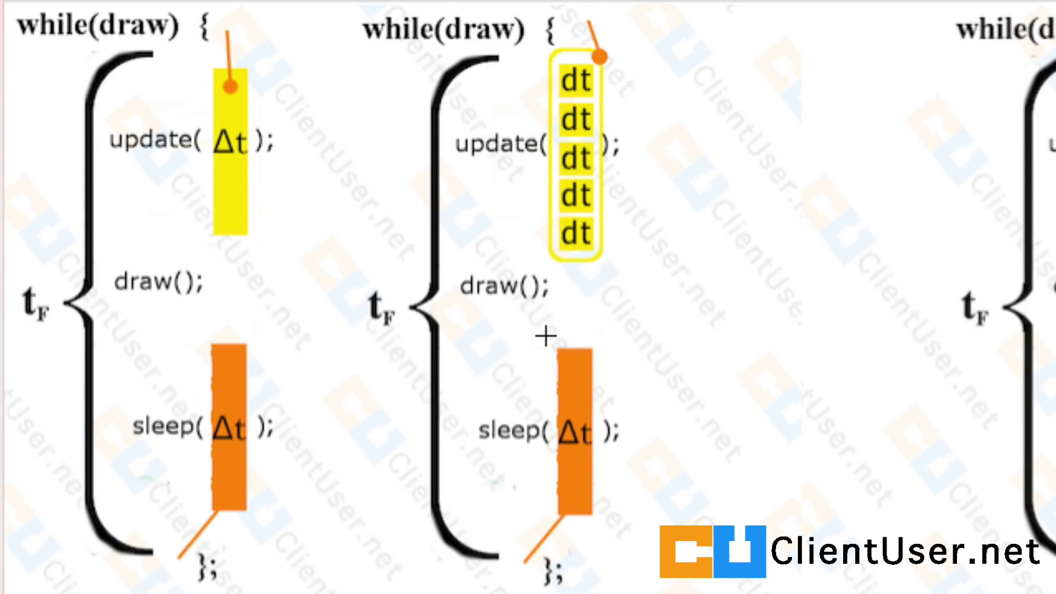
mouse_move(387, 316)
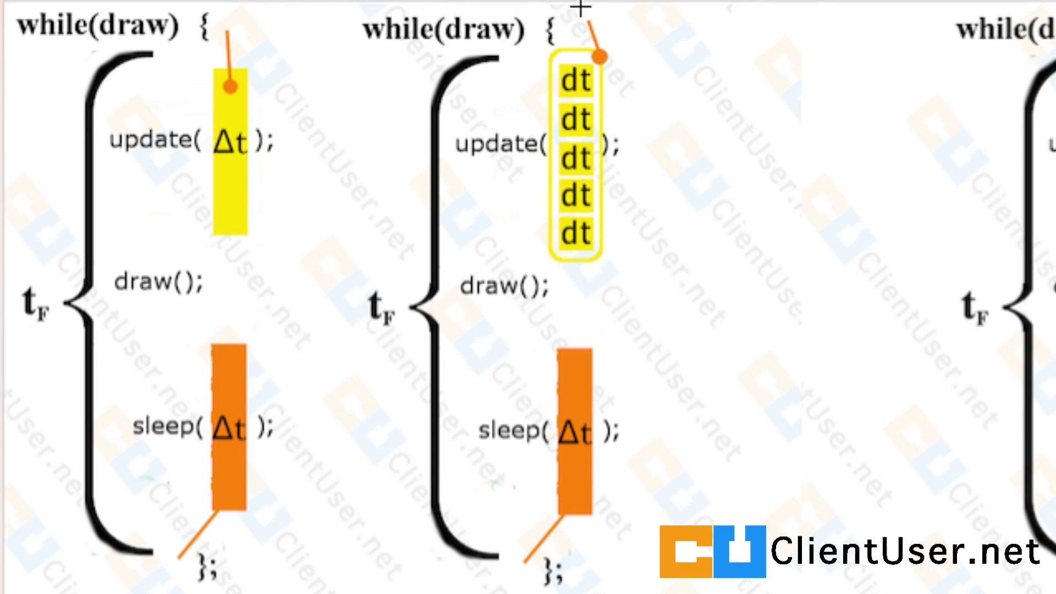
mouse_move(561, 252)
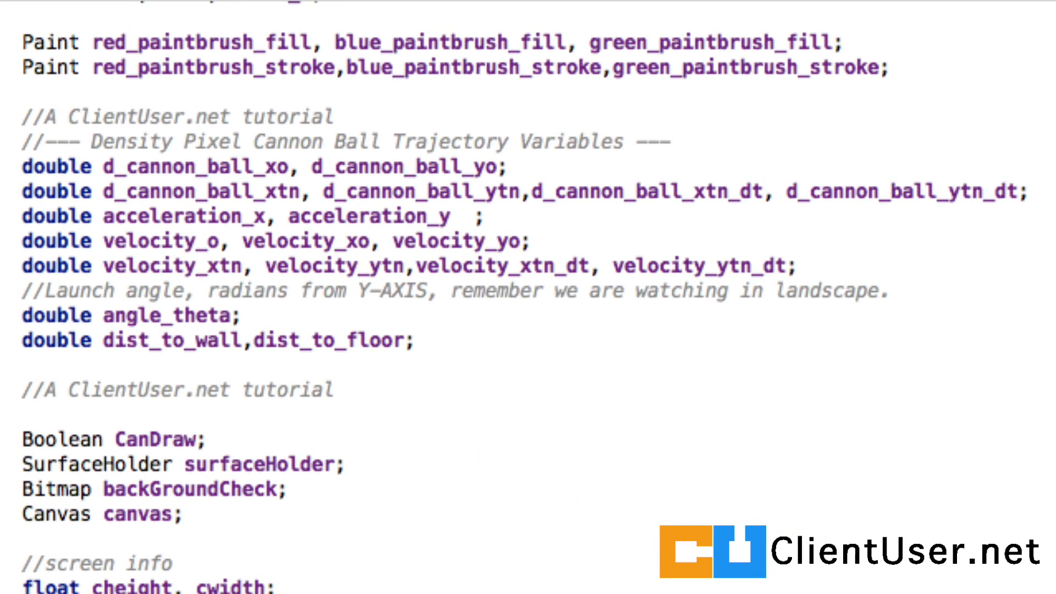
- Extend the declaration to "double tLF, tEOR, delta_t, physics_rate, dt;"
scroll("up", 3)
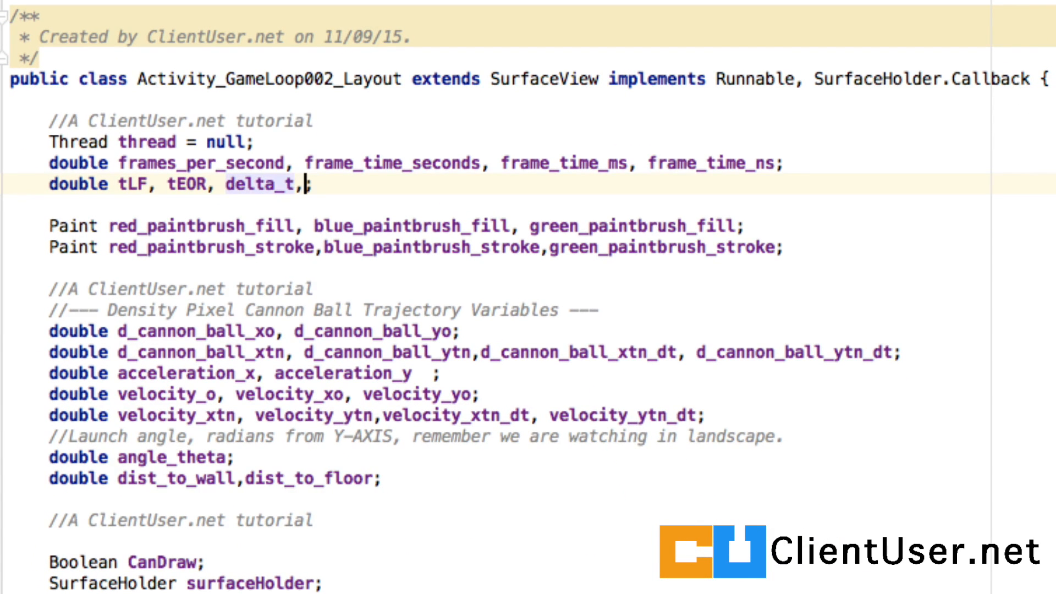
type("phys")
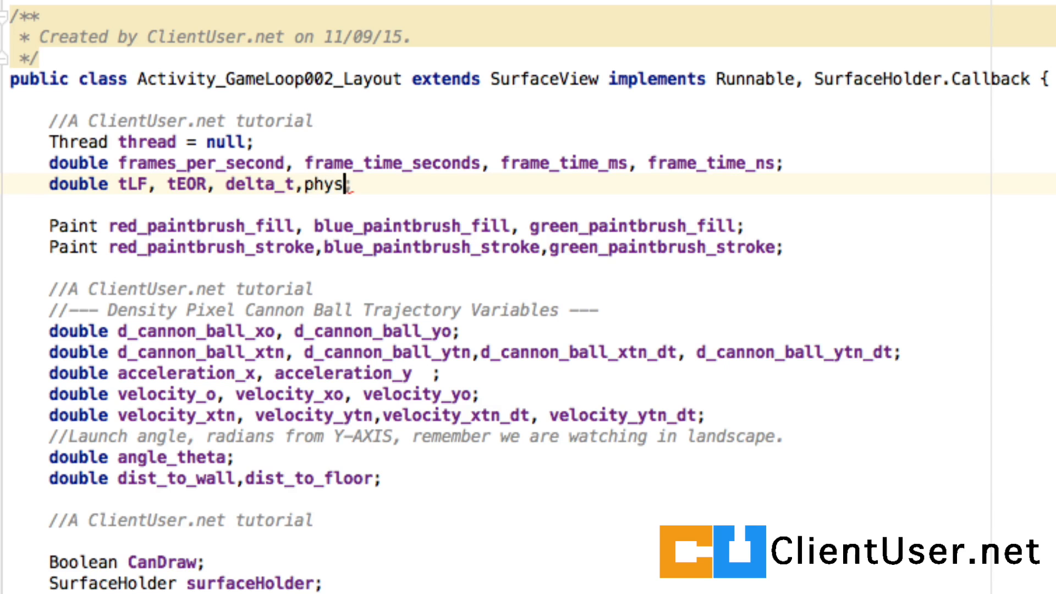
type("ics;")
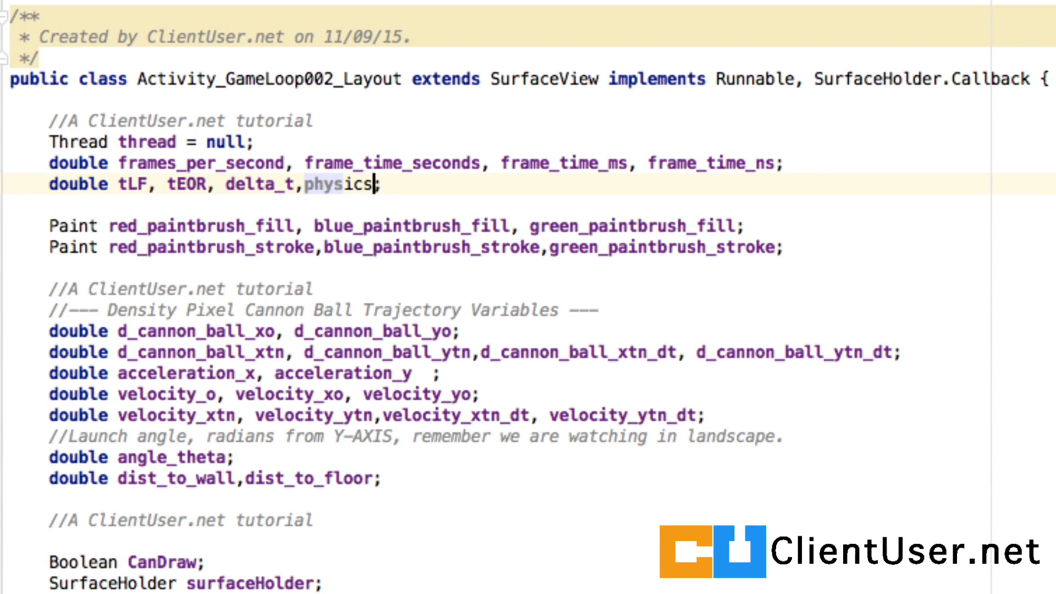
type("_rate")
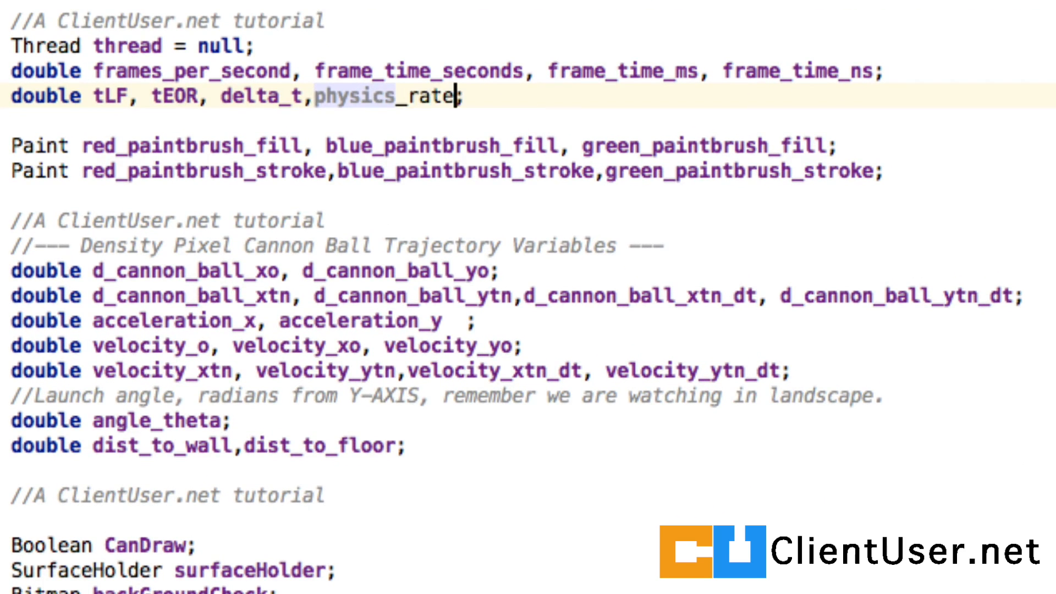
type(",d")
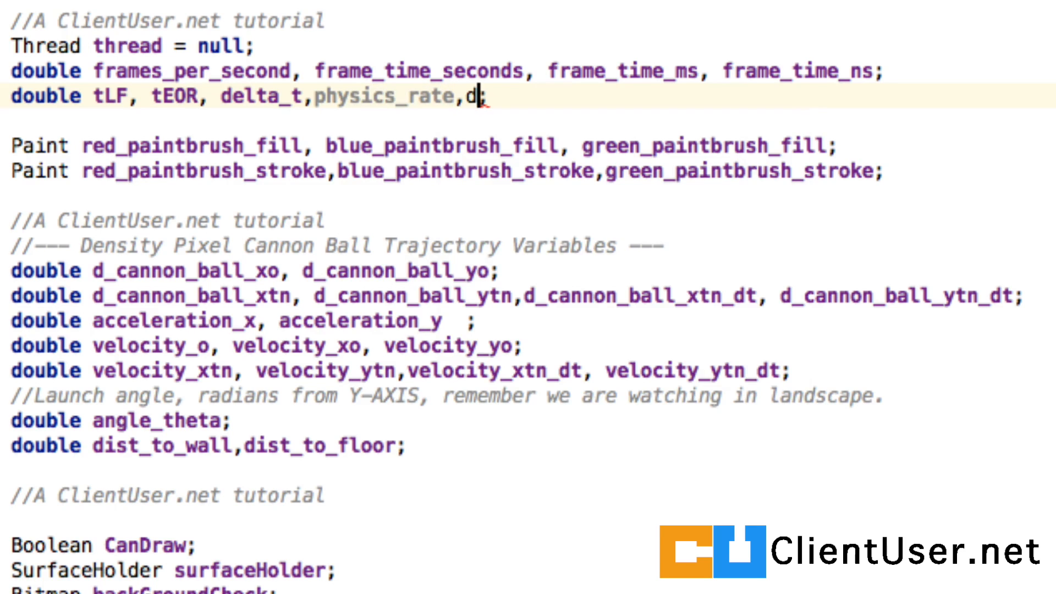
type("t")
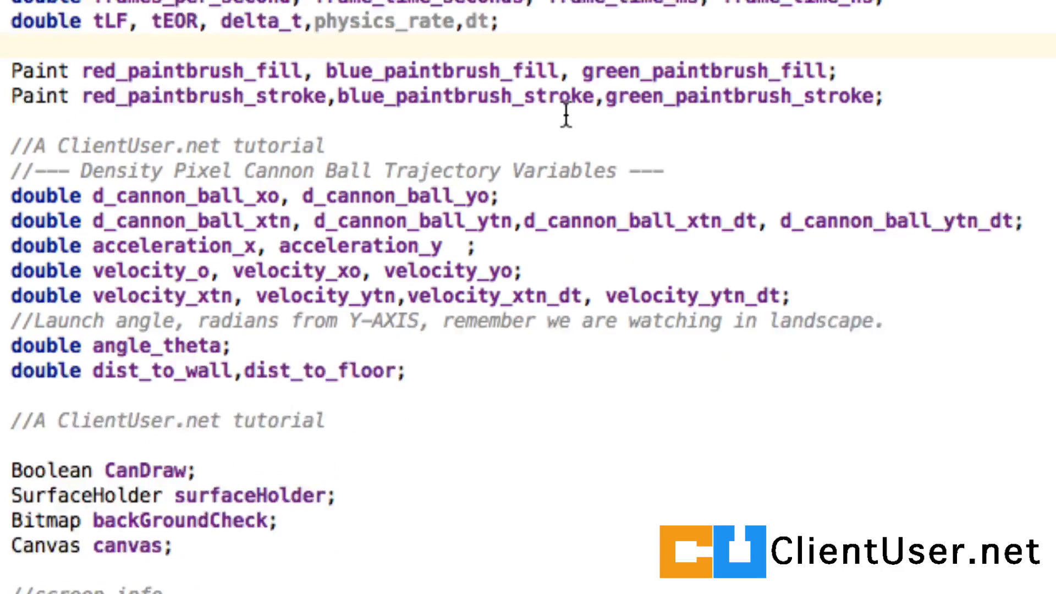
- Scroll to the constructor and review the 50 physics updates per second comment
scroll("down", 3)
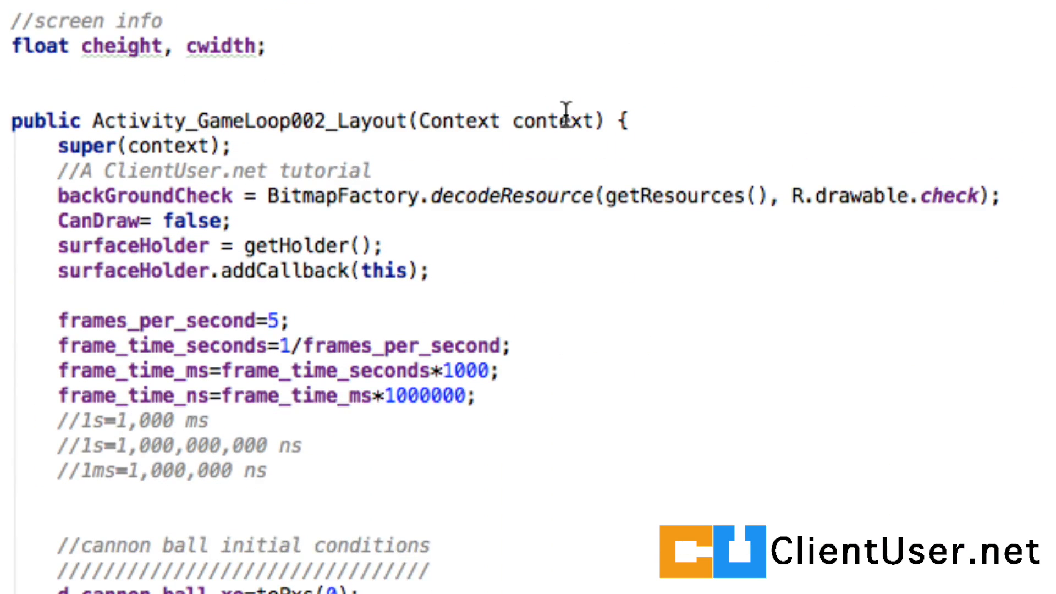
scroll("down", 3)
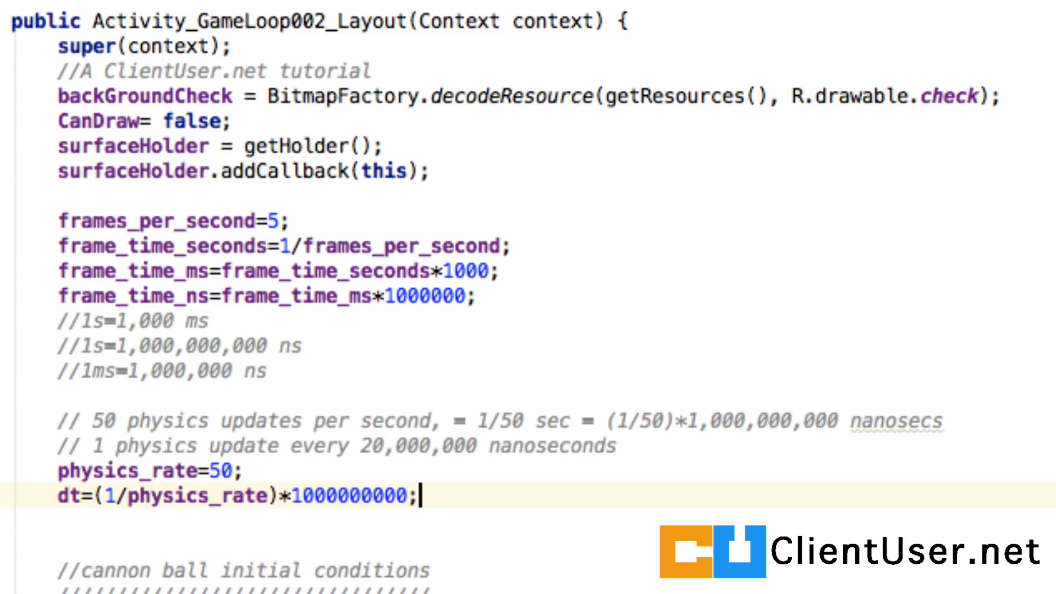
double_click(118, 420)
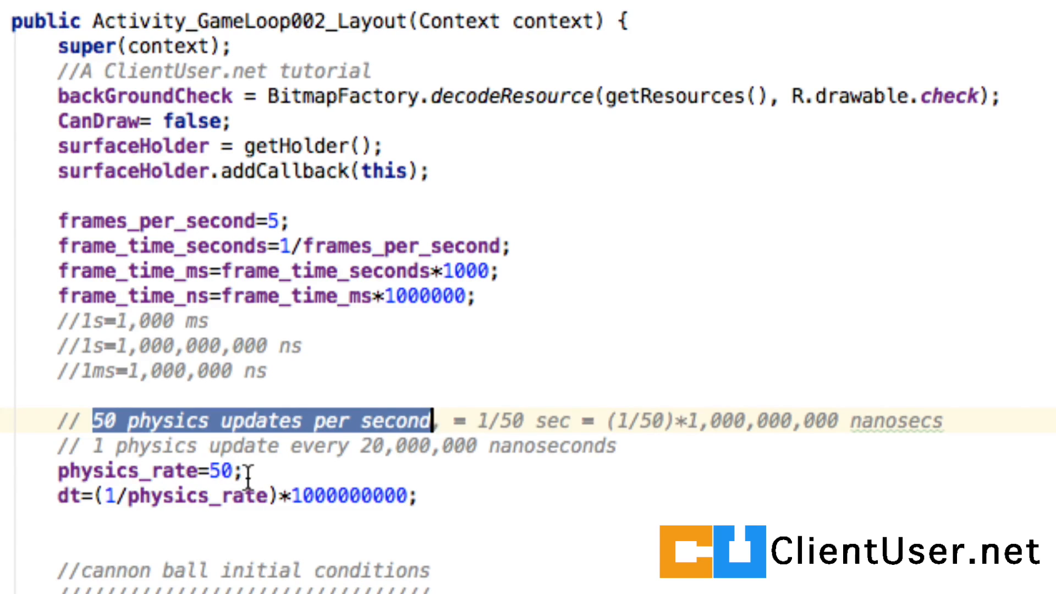
left_click(229, 470)
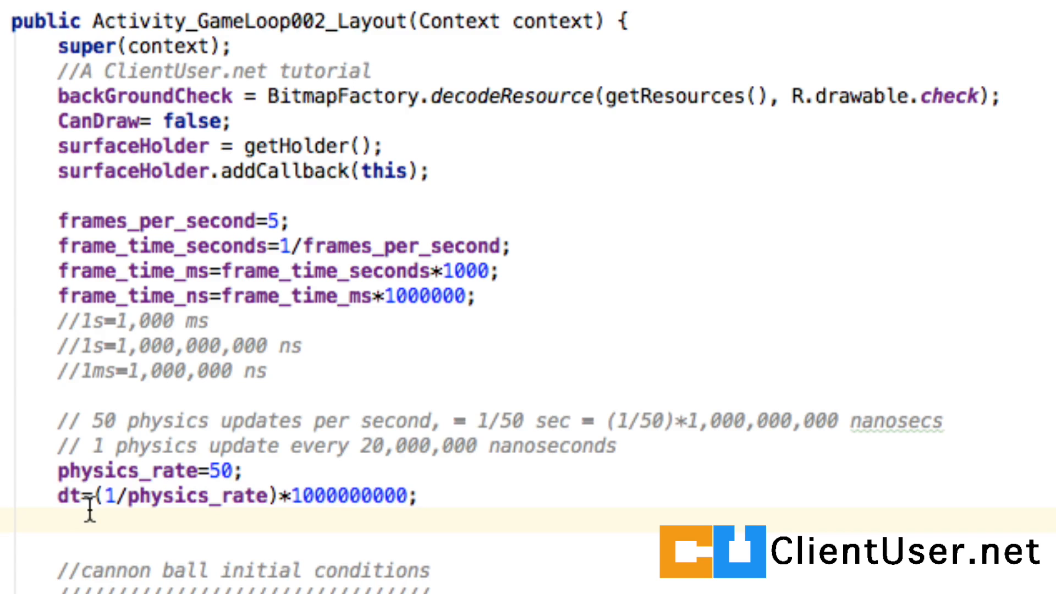
mouse_move(236, 517)
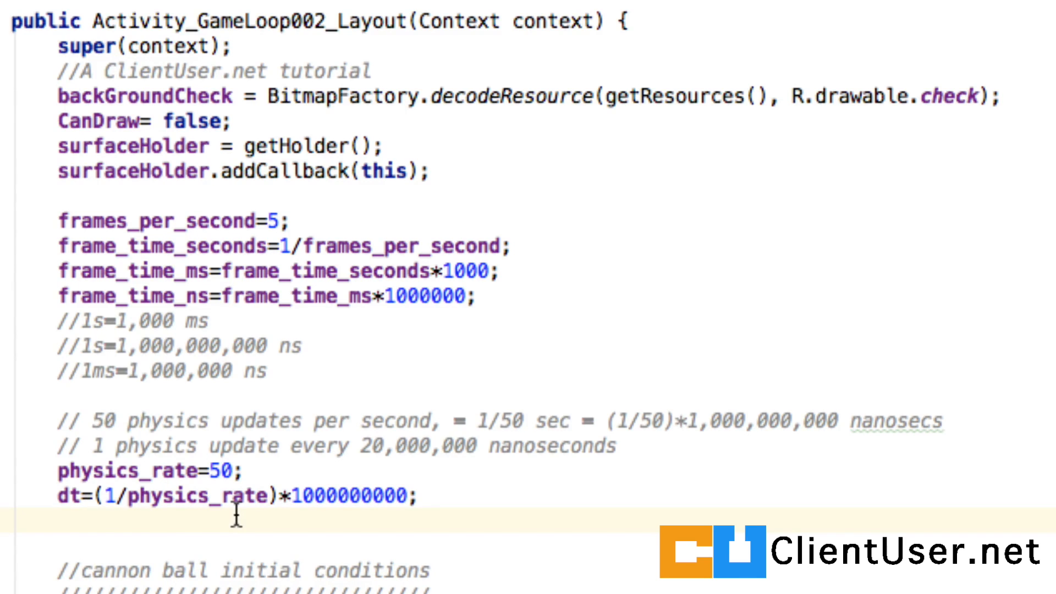
- Append _BIG_DELTA to the update(double delta_t) method name below
scroll("down", 3)
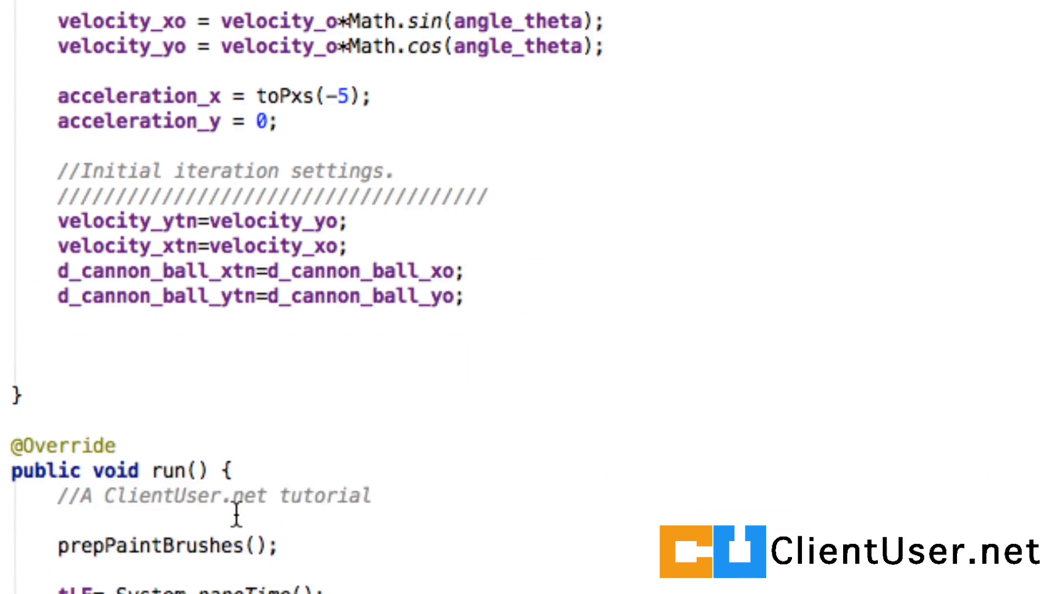
scroll("down", 3)
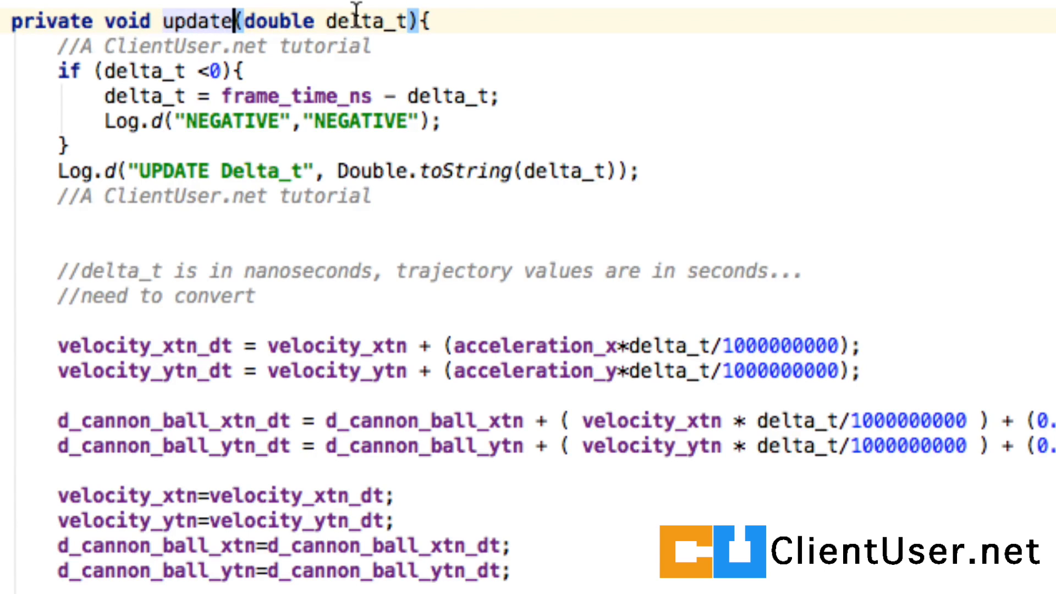
type("_BIG")
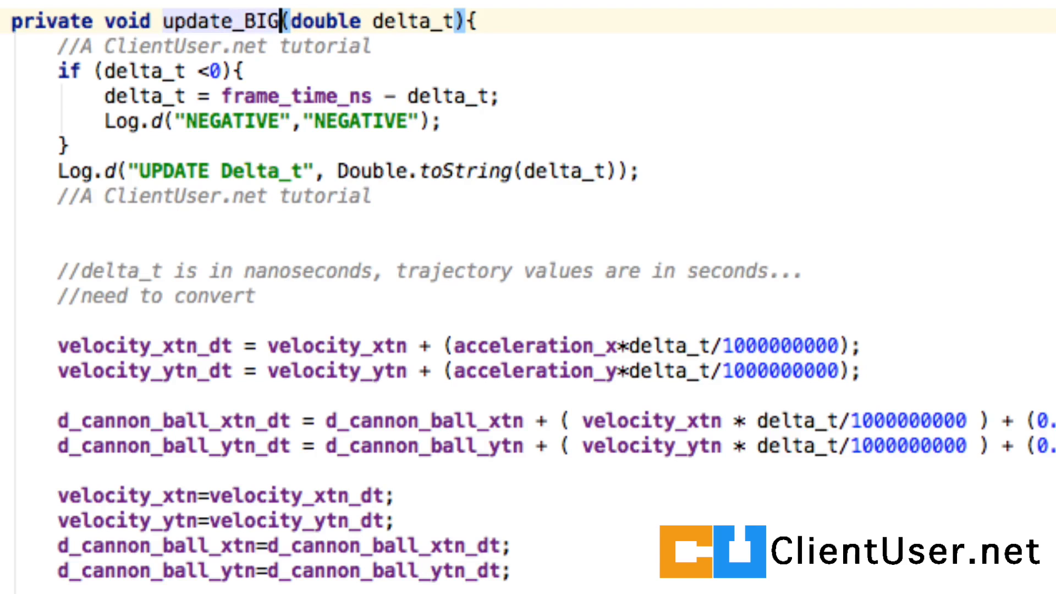
type("_DELTA")
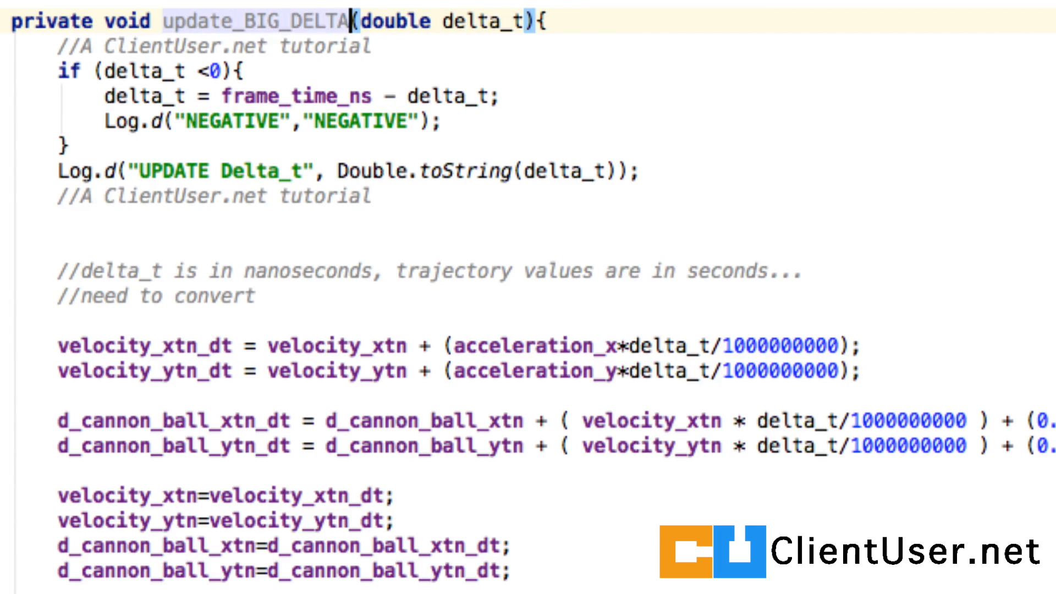
scroll("down", 3)
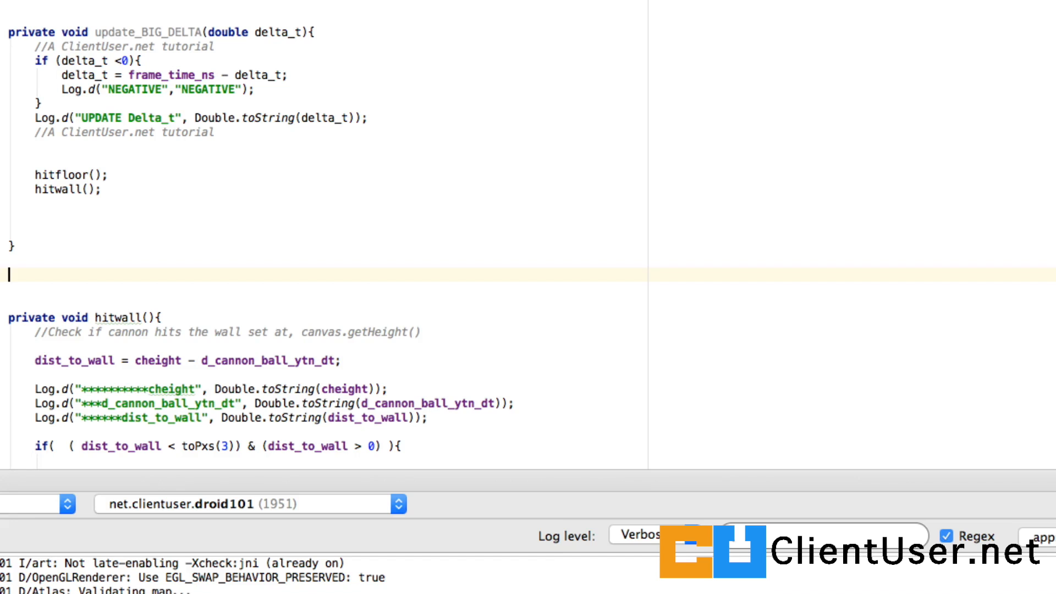
- Write the new private void update(double delta_t) method signature below update_BIG_DELTA
type("Private")
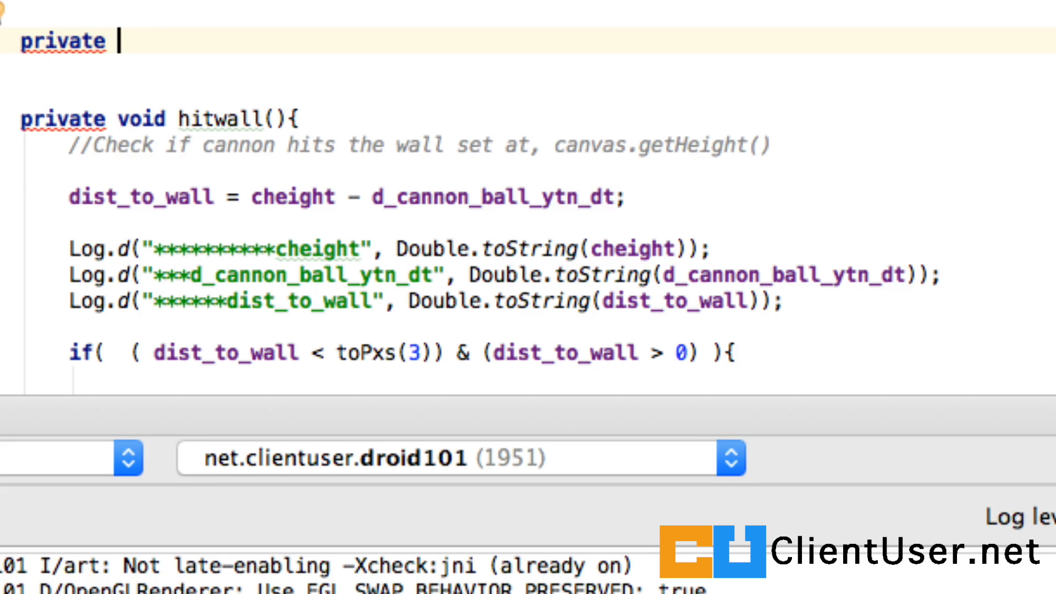
type("void u")
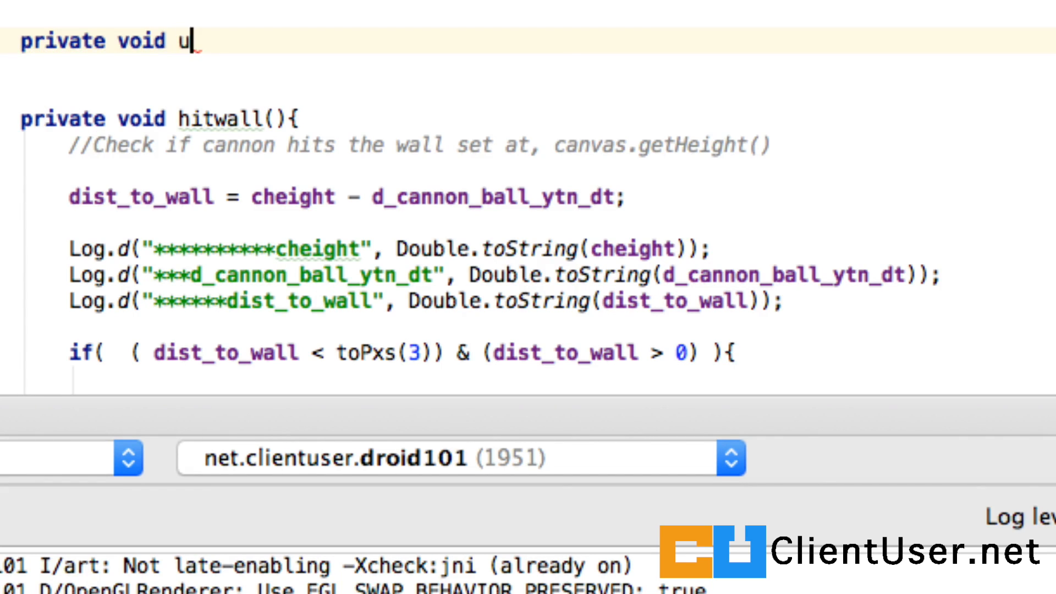
type("pdate")
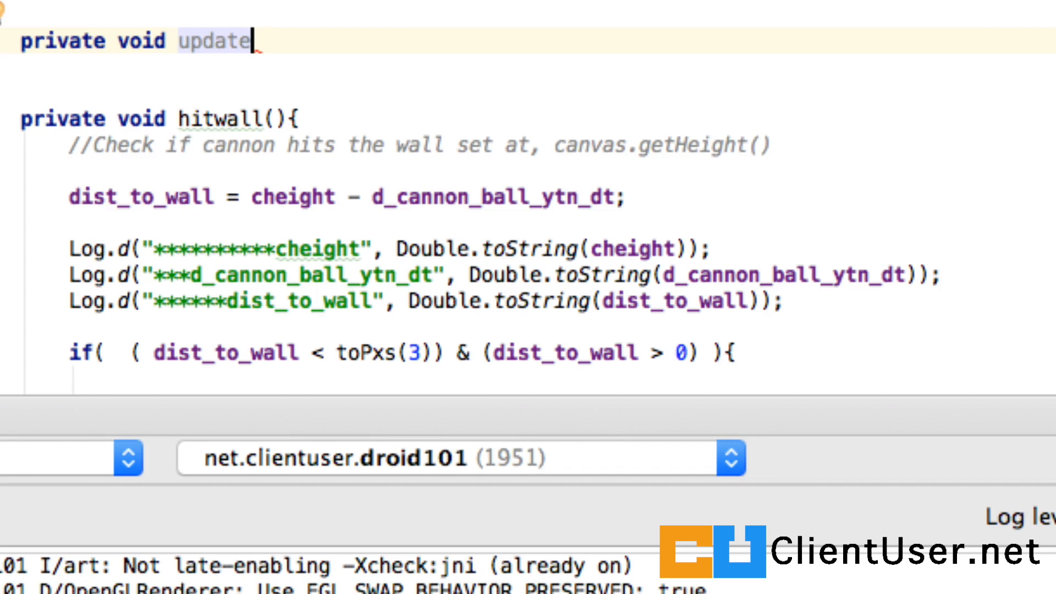
type("(double)")
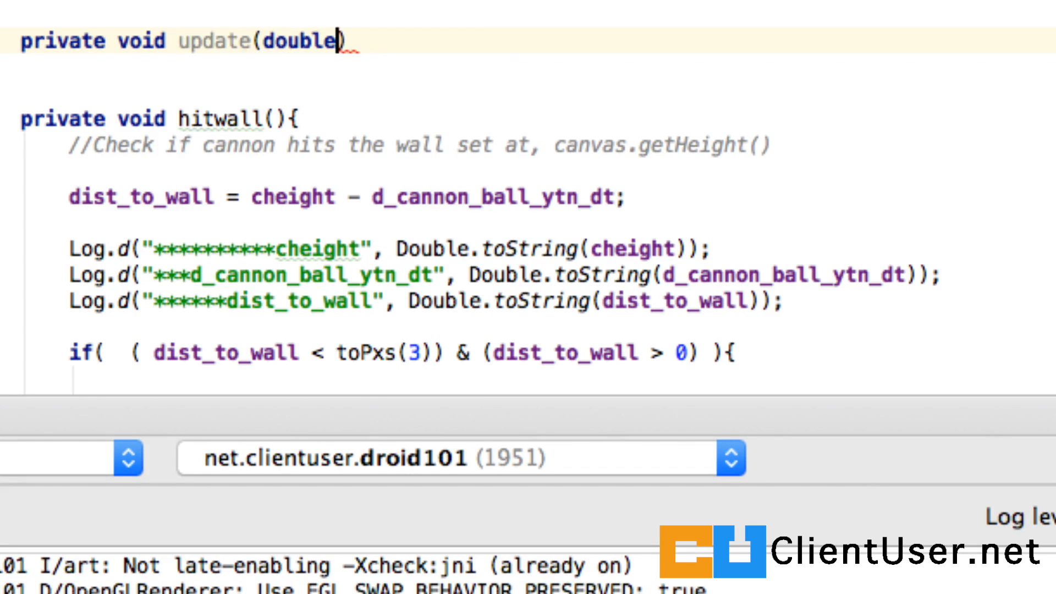
type("_de")
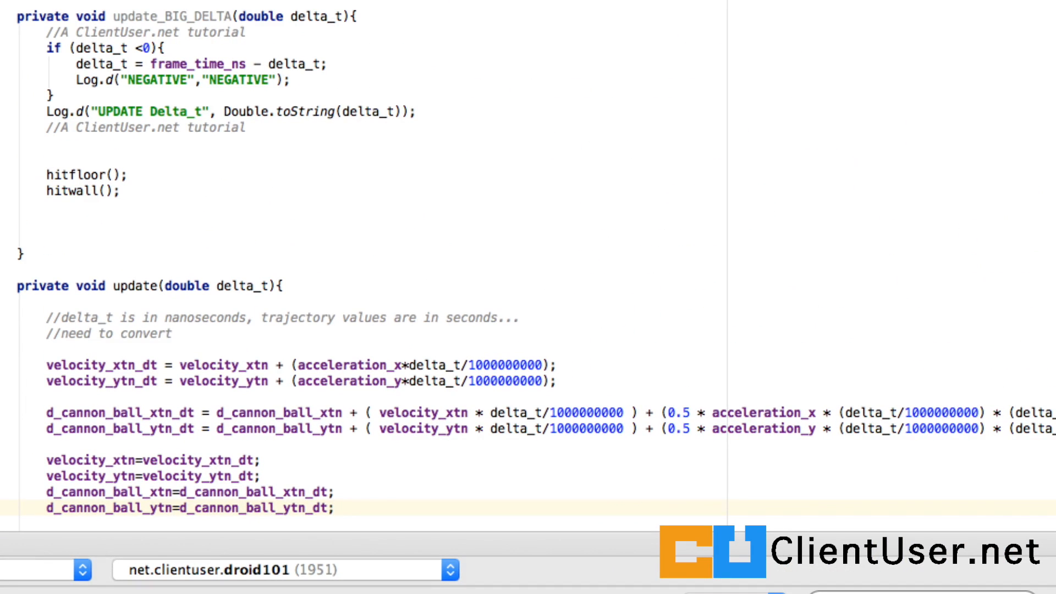
scroll("down", 3)
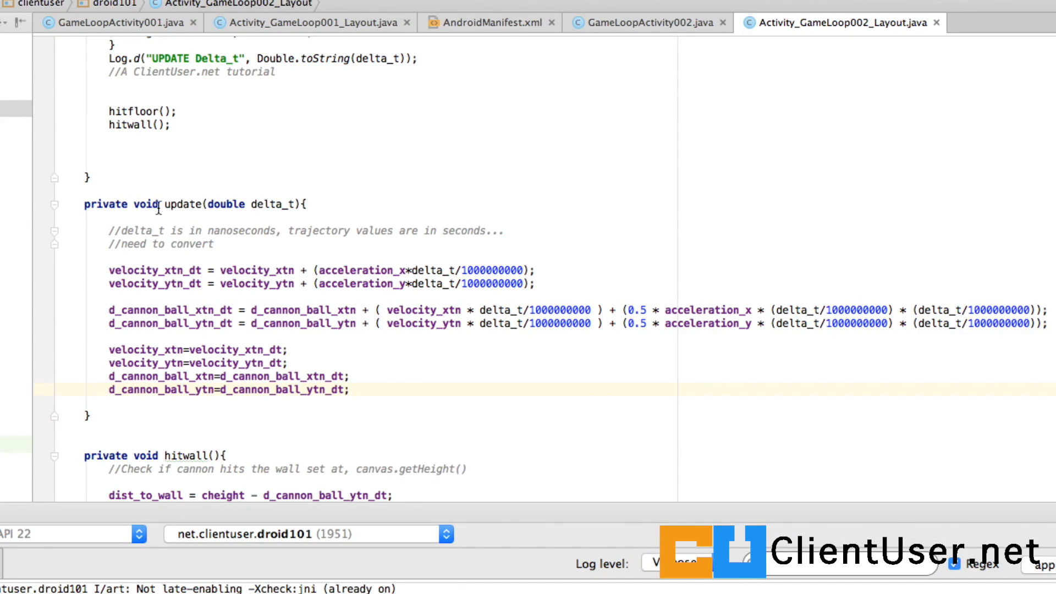
left_click(350, 389)
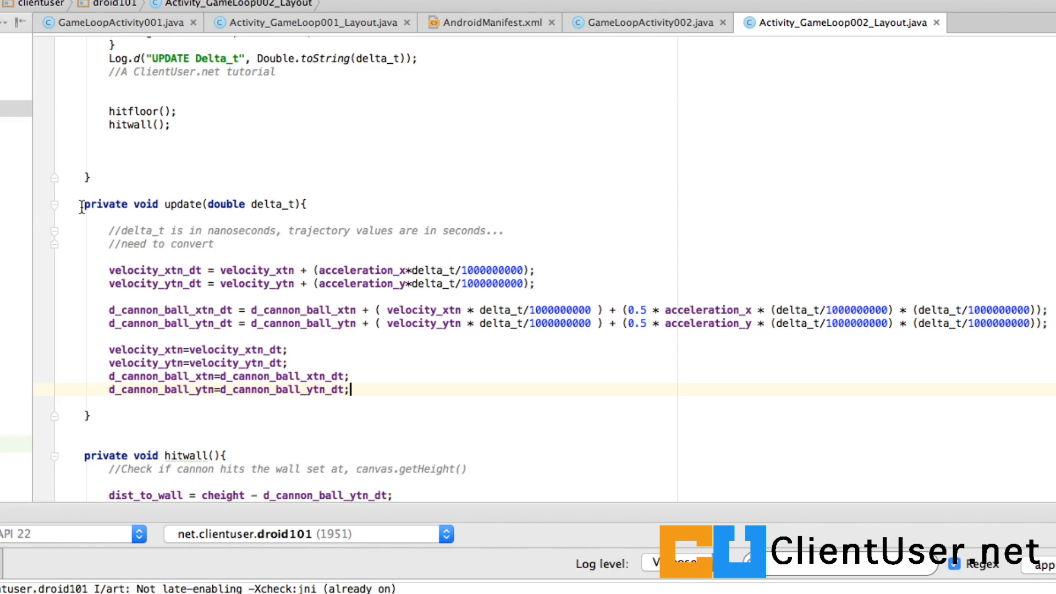
scroll("up", 3)
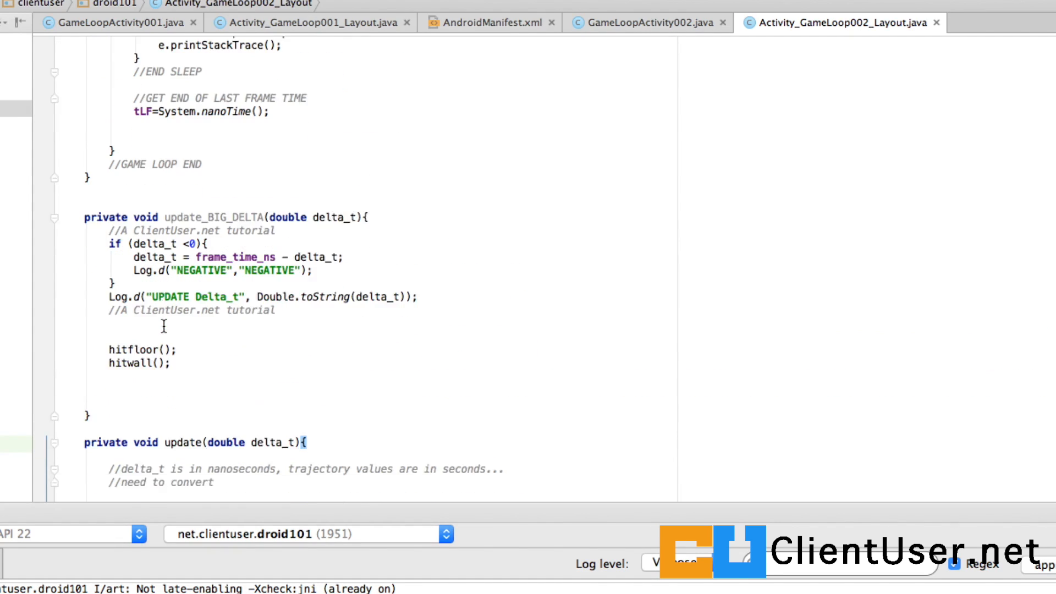
scroll("down", 3)
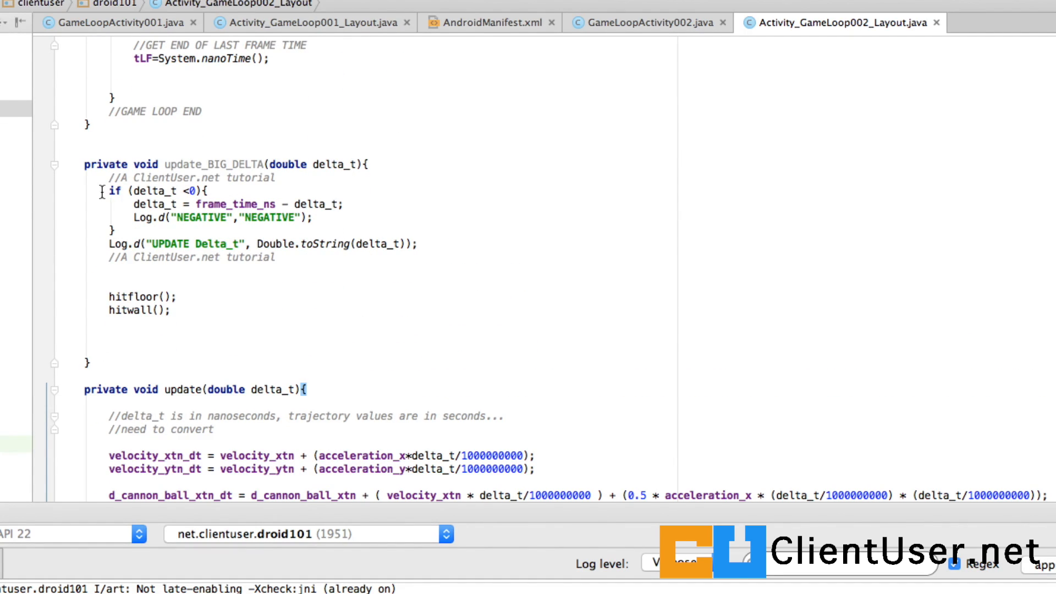
left_click(216, 277)
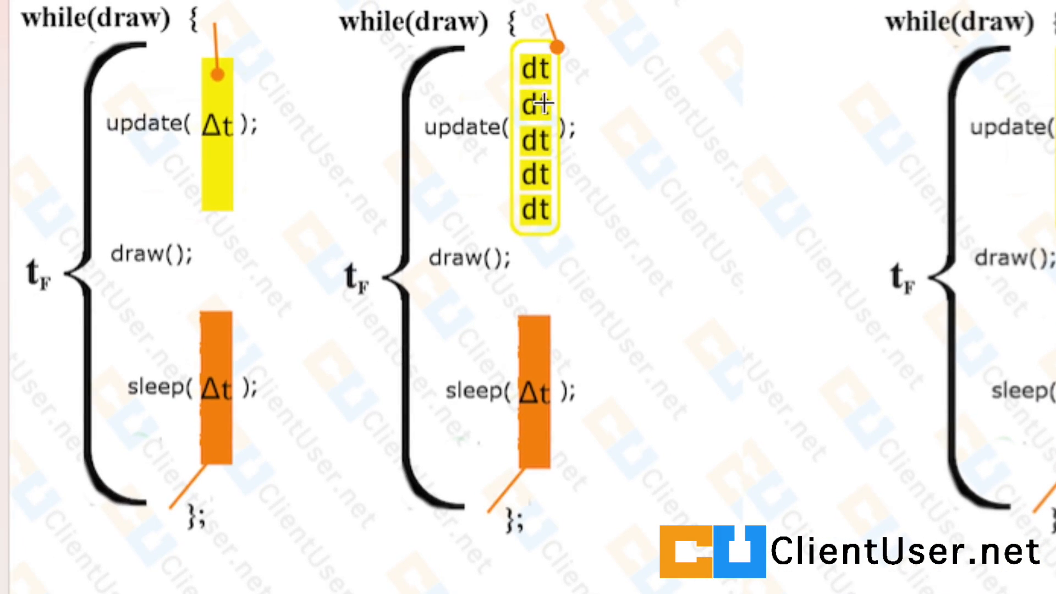
mouse_move(546, 212)
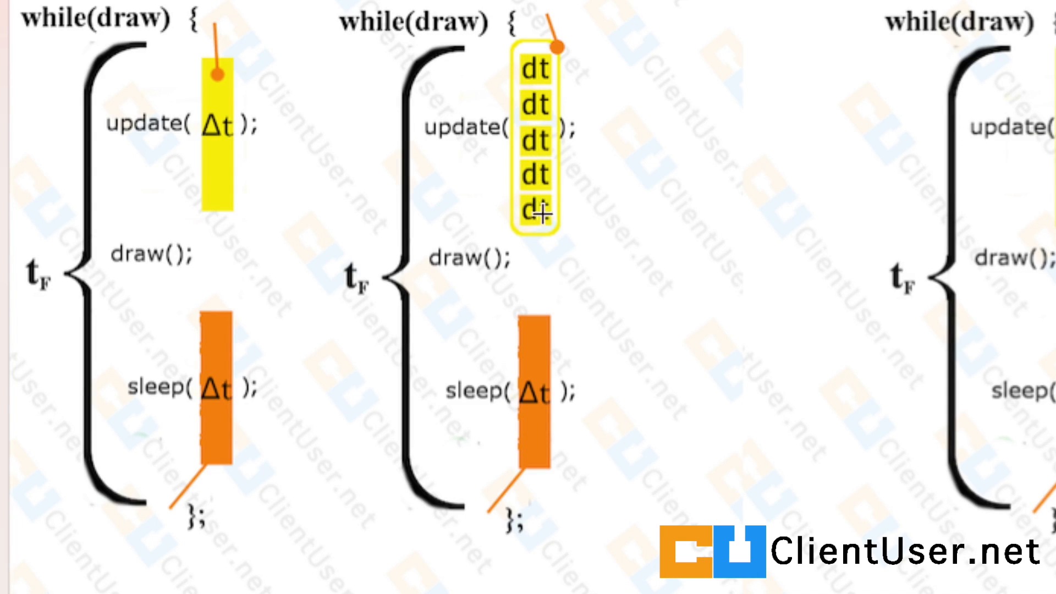
mouse_move(539, 54)
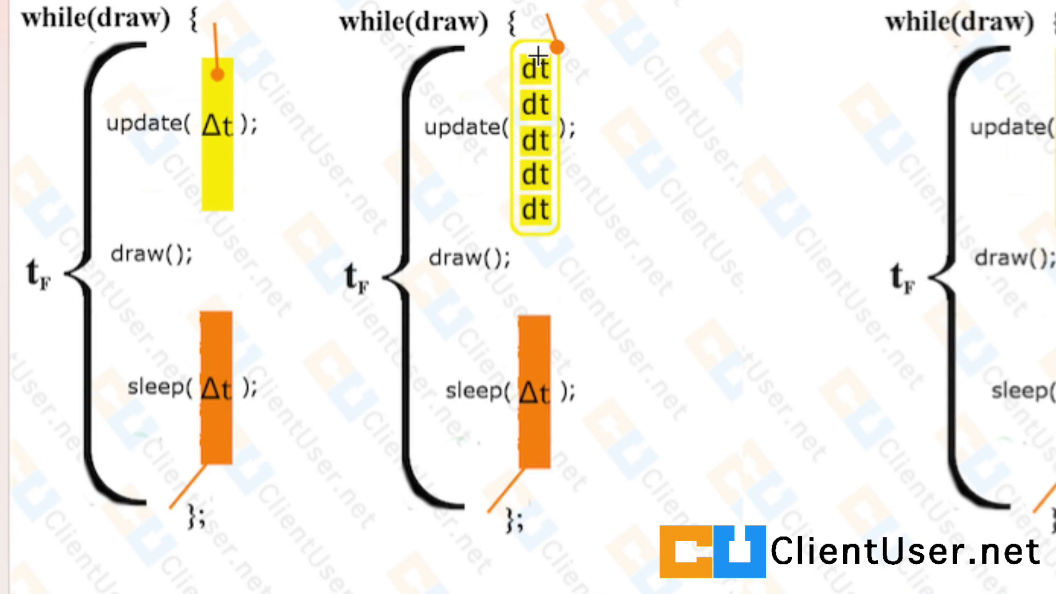
mouse_move(519, 135)
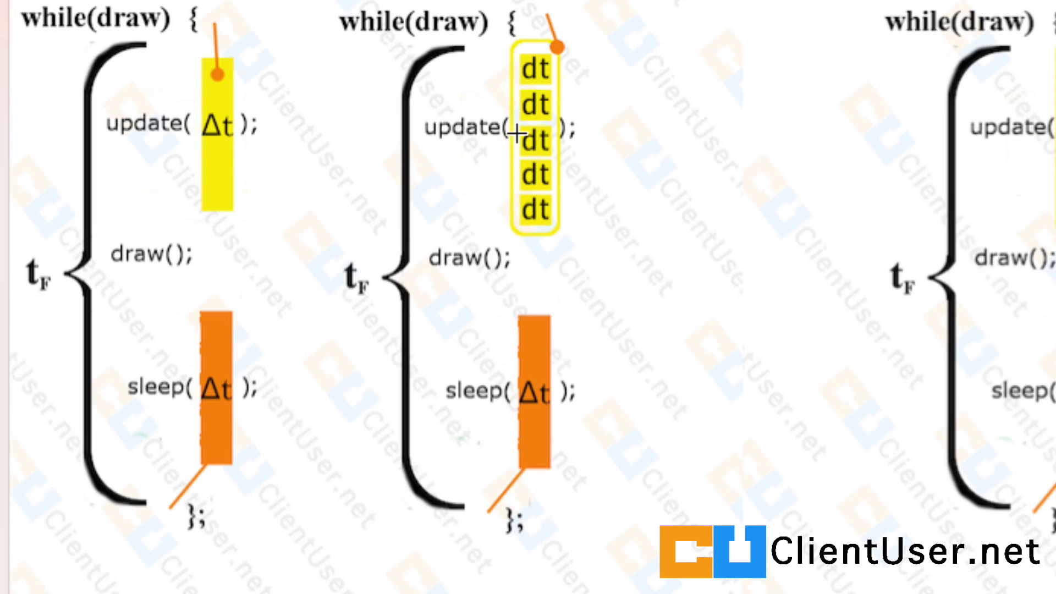
mouse_move(546, 148)
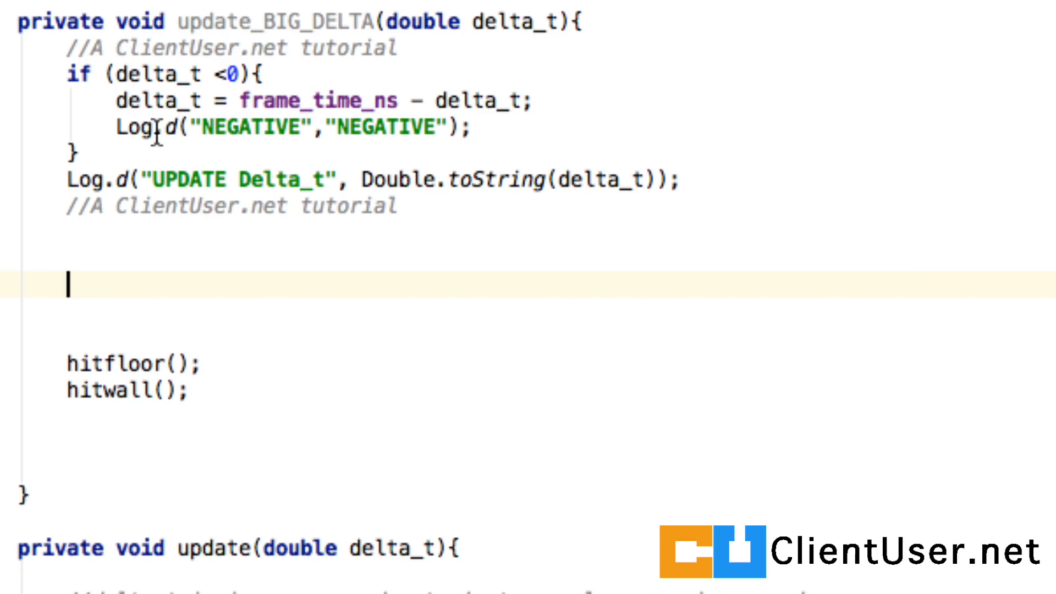
- Write while ((delta_t>=dt)) loop calling update(dt) and setting delta_t=delta_t-dt
type("while")
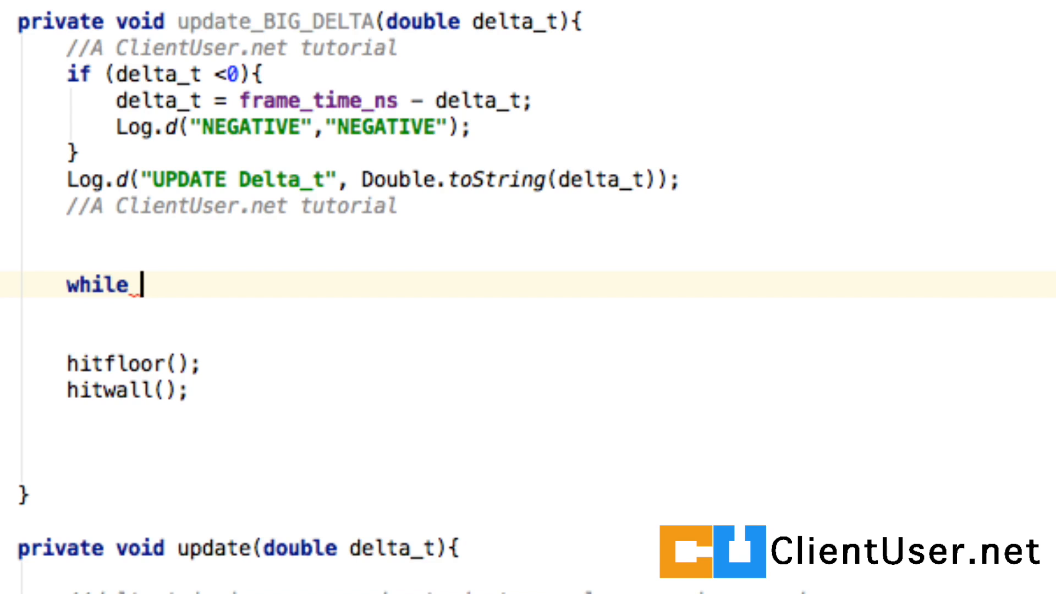
type("((del")
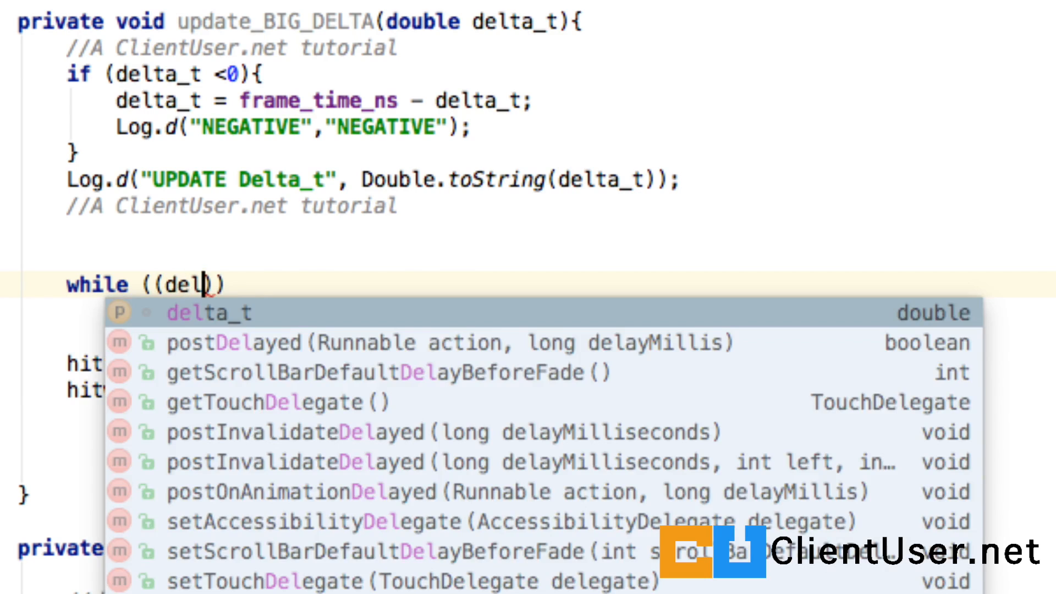
left_click(209, 312)
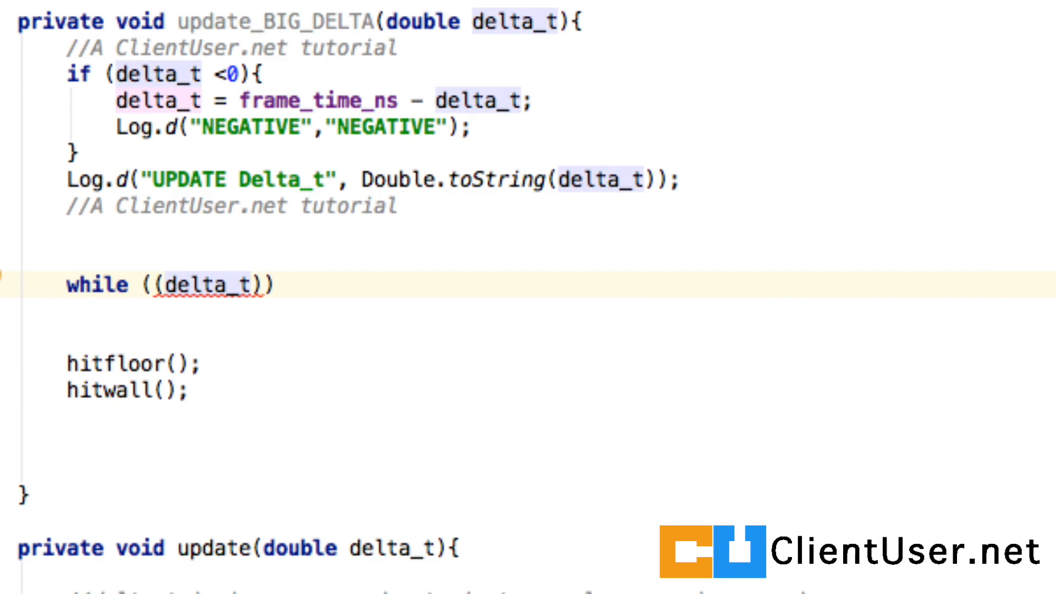
type(">=")
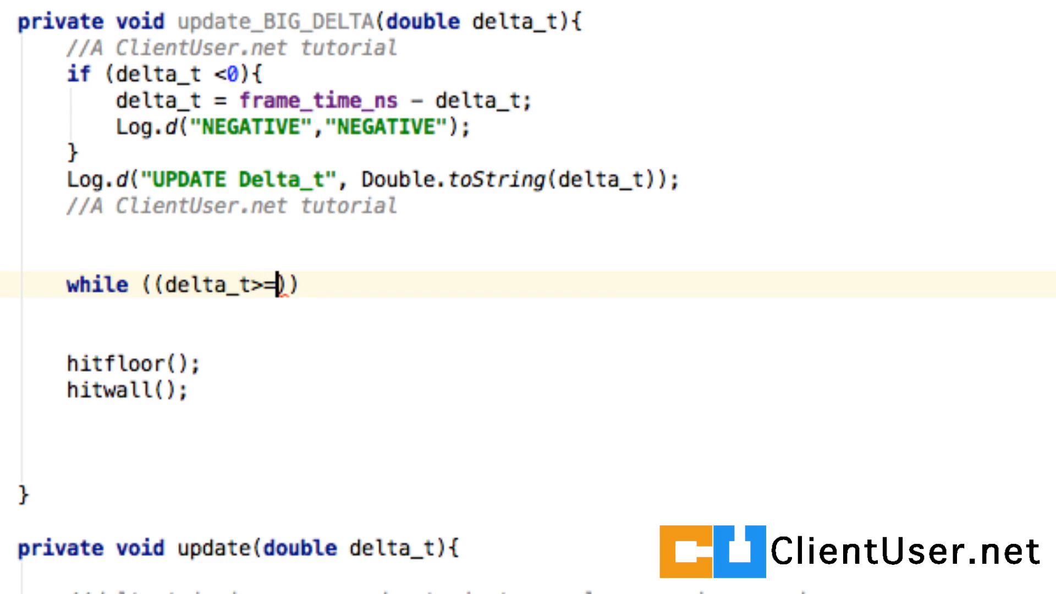
type("dt")
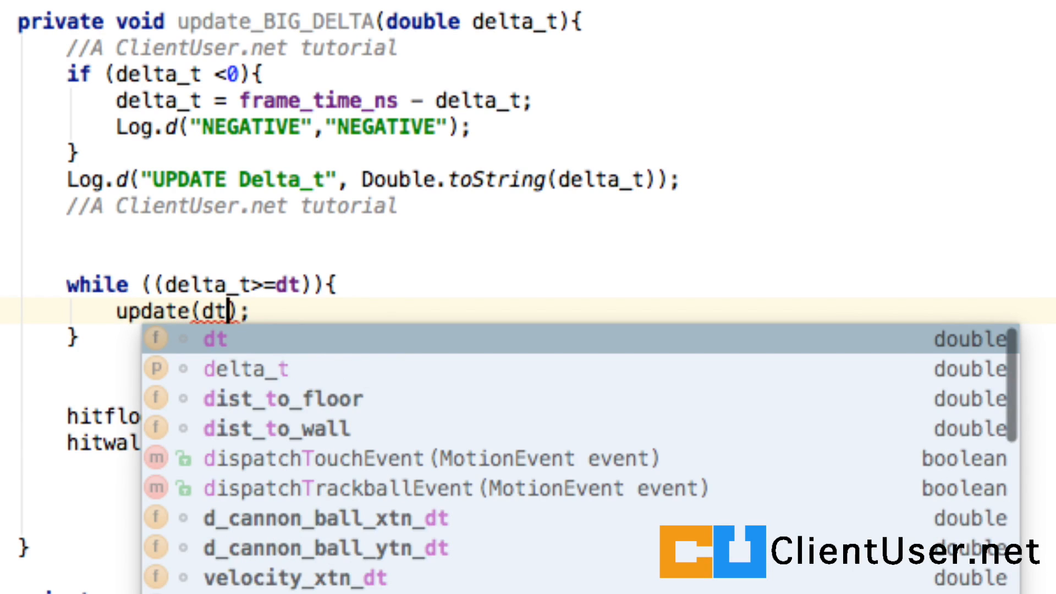
type("delta_t")
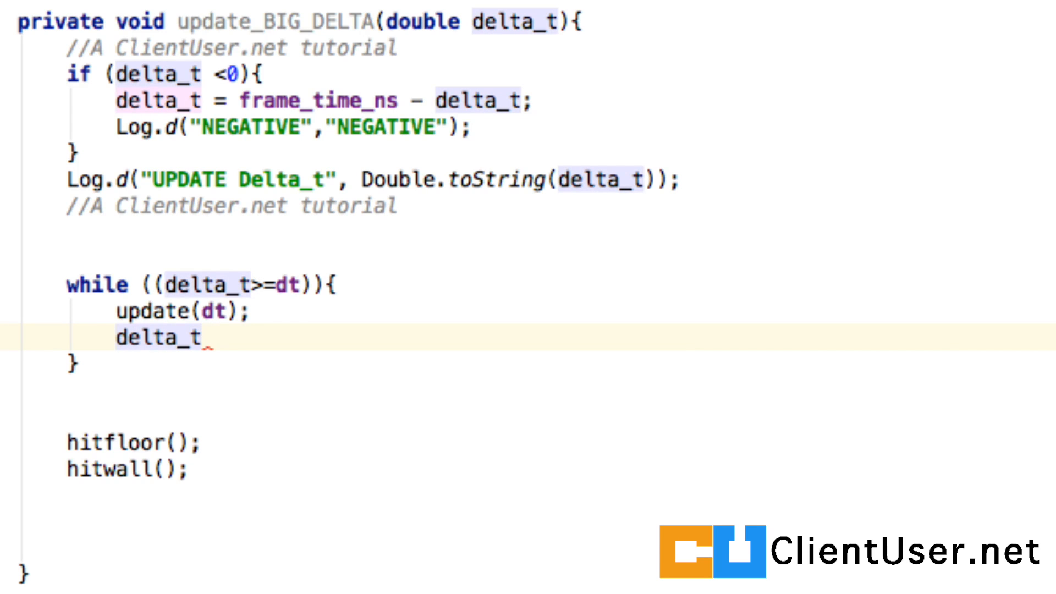
type("=delta_t-d")
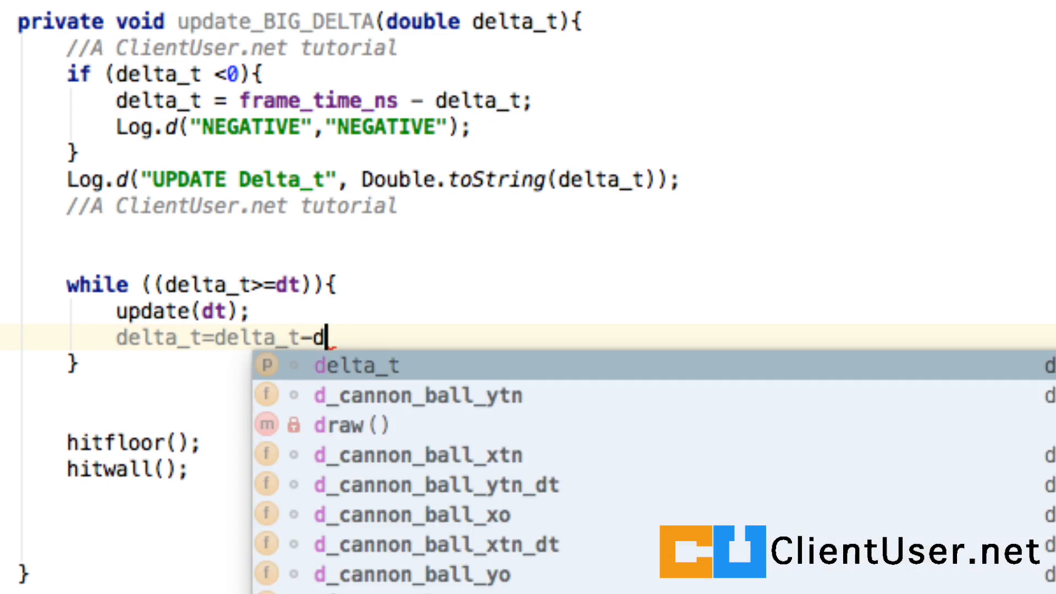
type("t;")
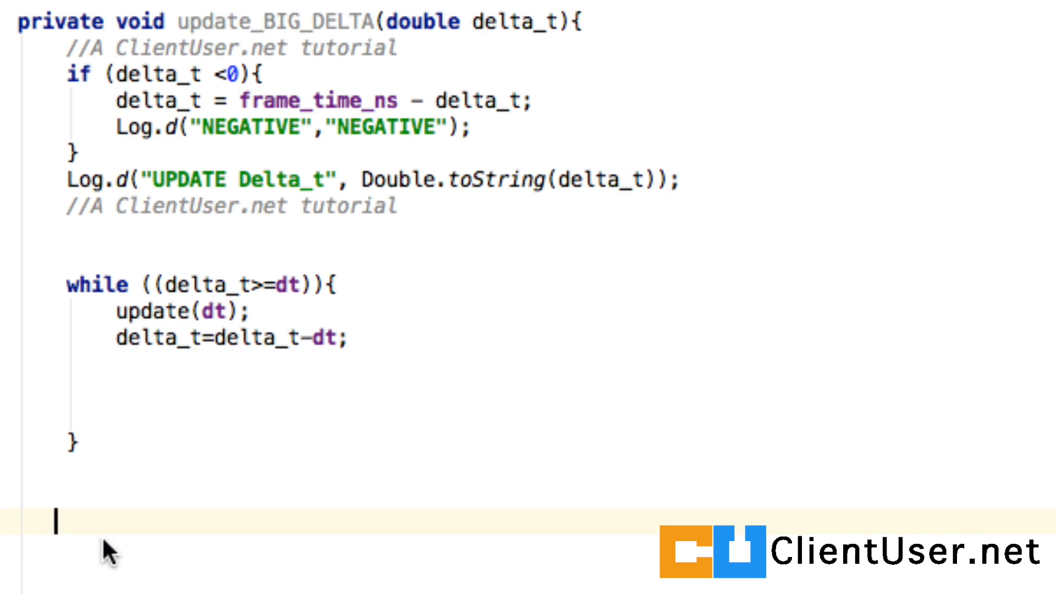
left_click(135, 382)
type("hitfloor();")
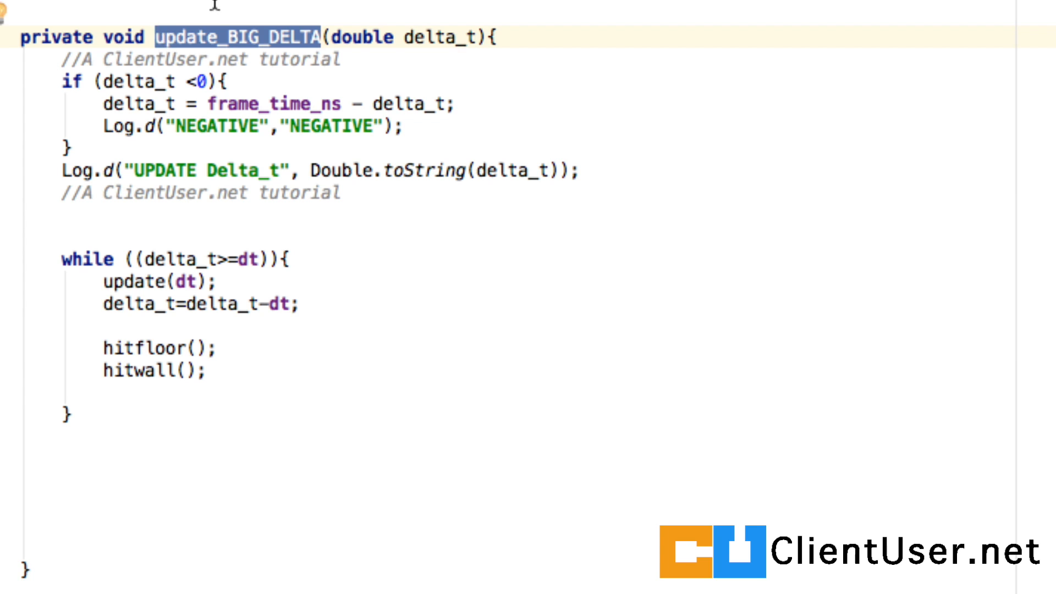
- Change the game loop's update(delta_t) call to update_BIG_DELTA(delta_t)
scroll("down", 3)
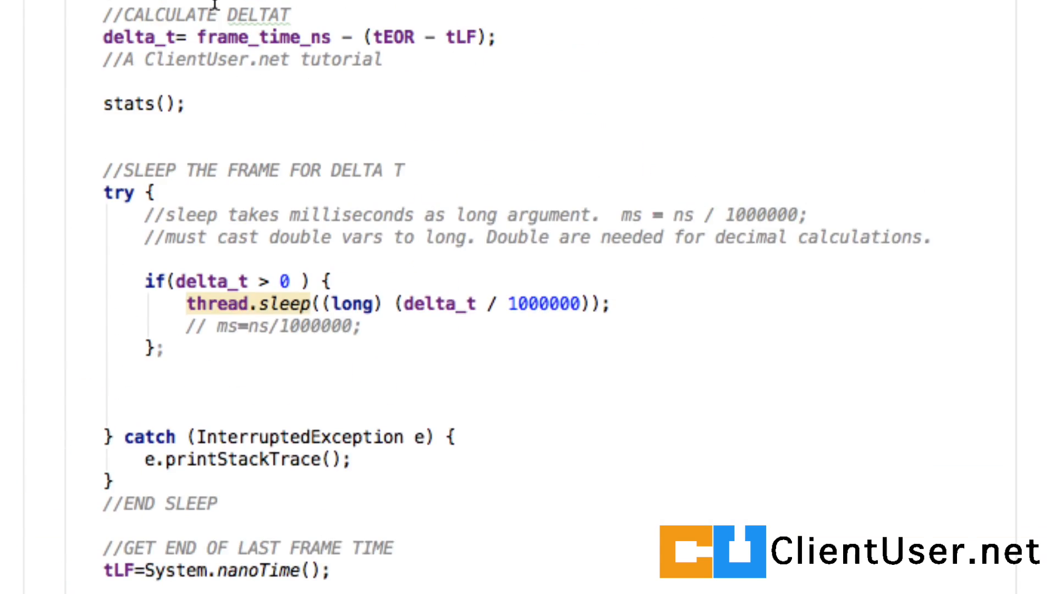
scroll("up", 3)
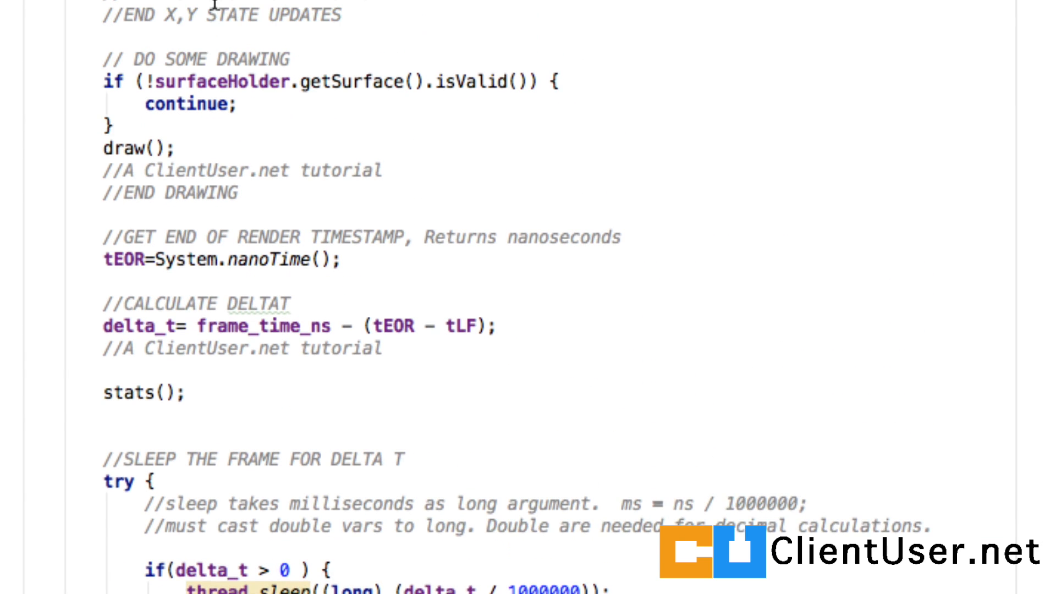
scroll("up", 3)
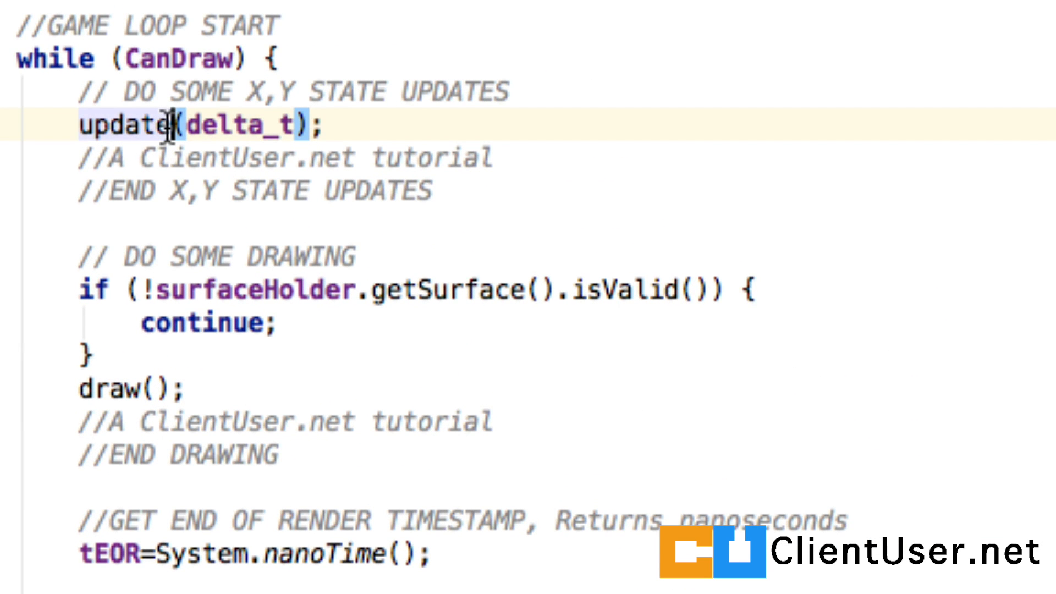
type("_BIG_DELTA")
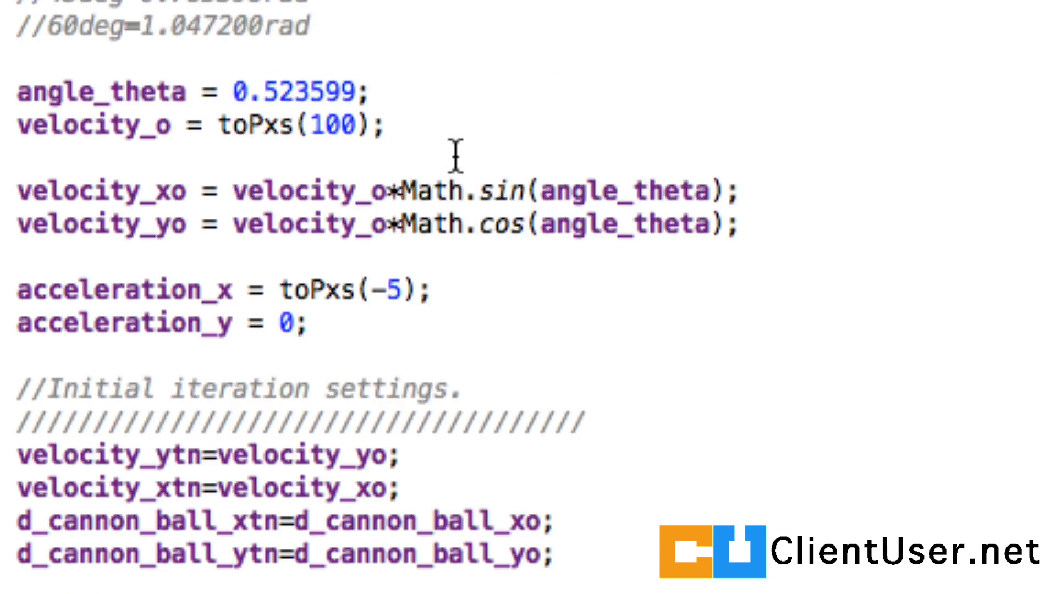
- Scroll up to the initialisation code and place the cursor at physics_rate=50
scroll("up", 3)
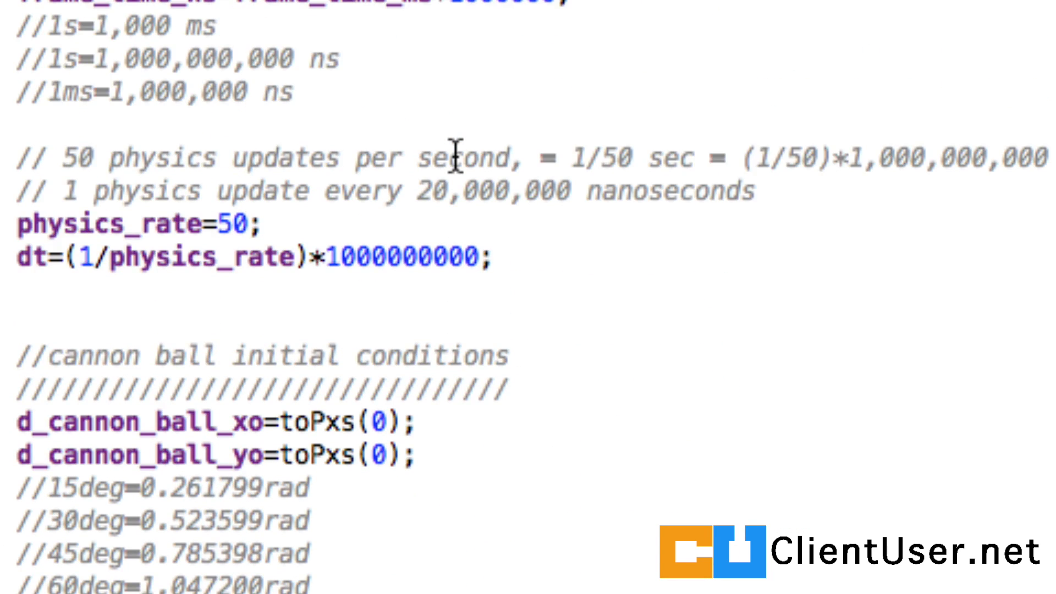
scroll("up", 3)
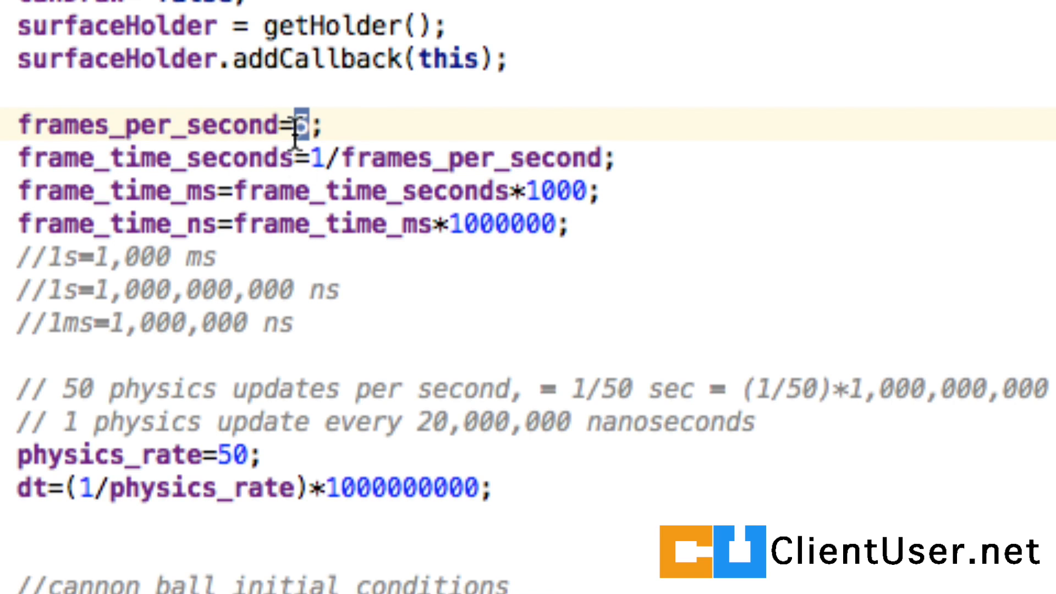
mouse_move(249, 458)
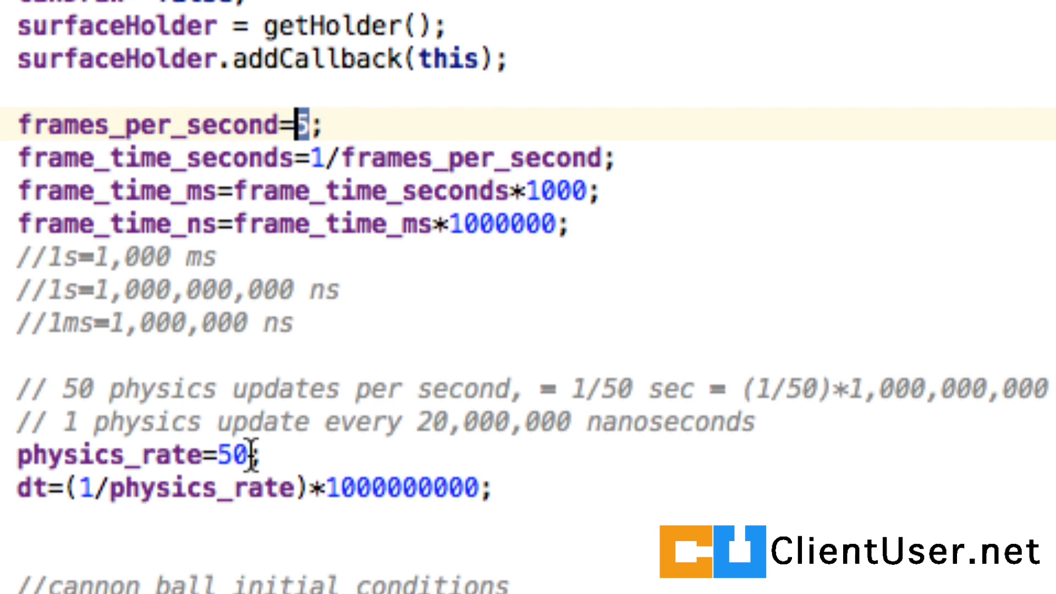
left_click(263, 455)
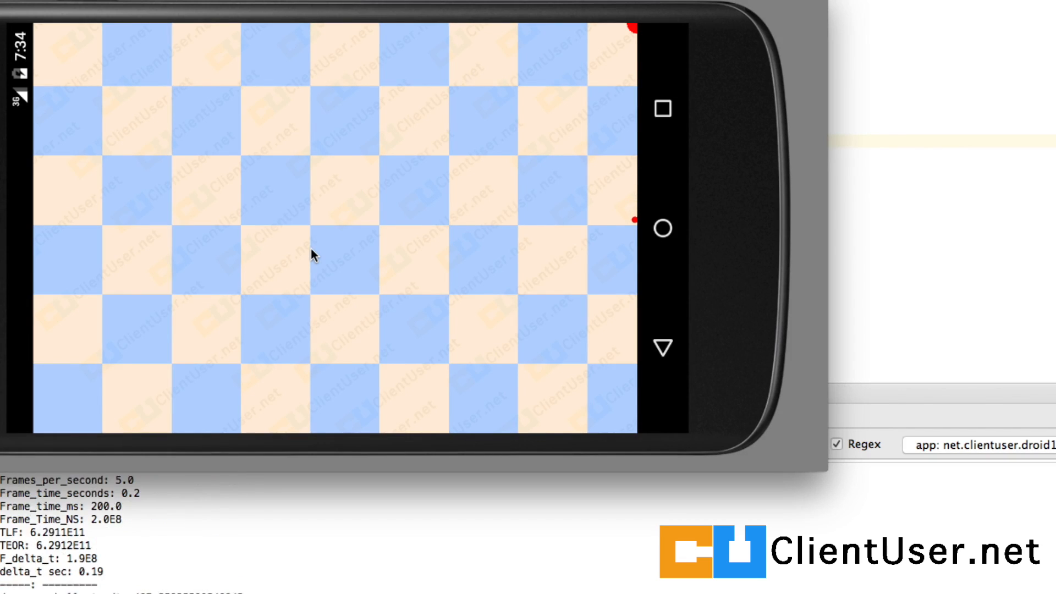
mouse_move(324, 137)
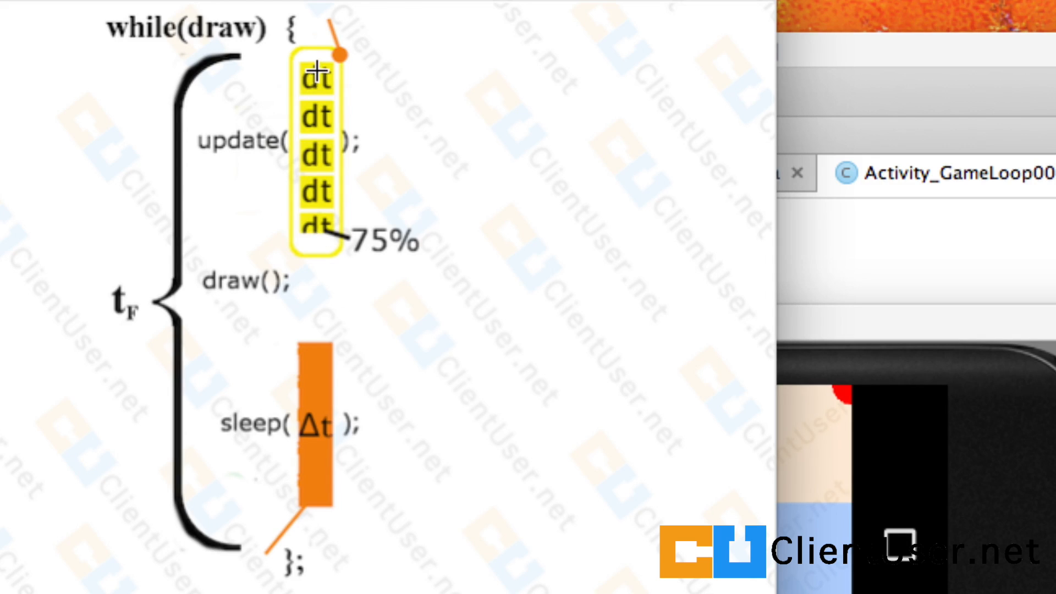
mouse_move(335, 123)
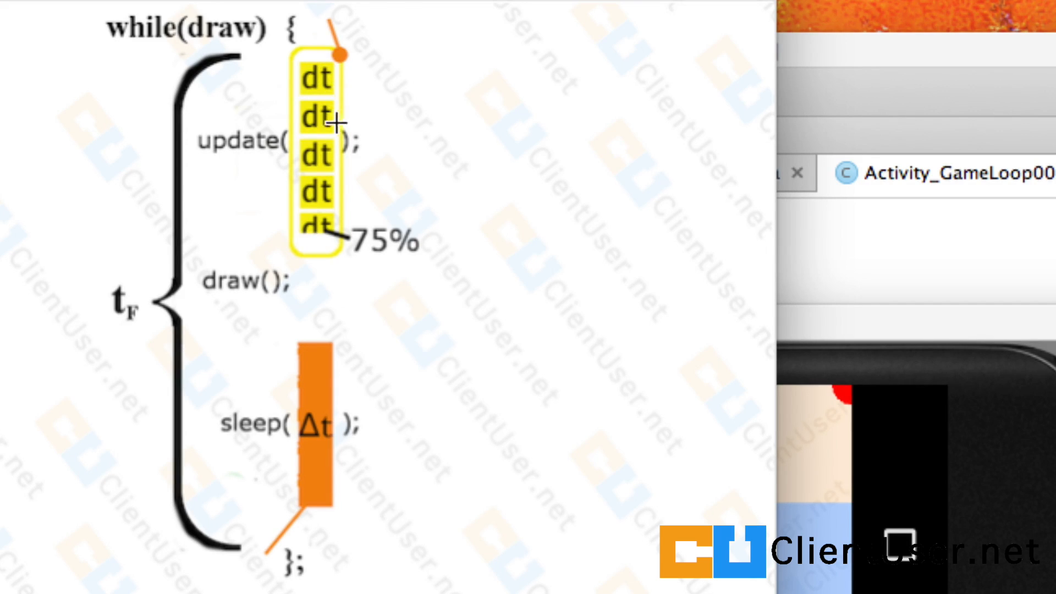
mouse_move(337, 209)
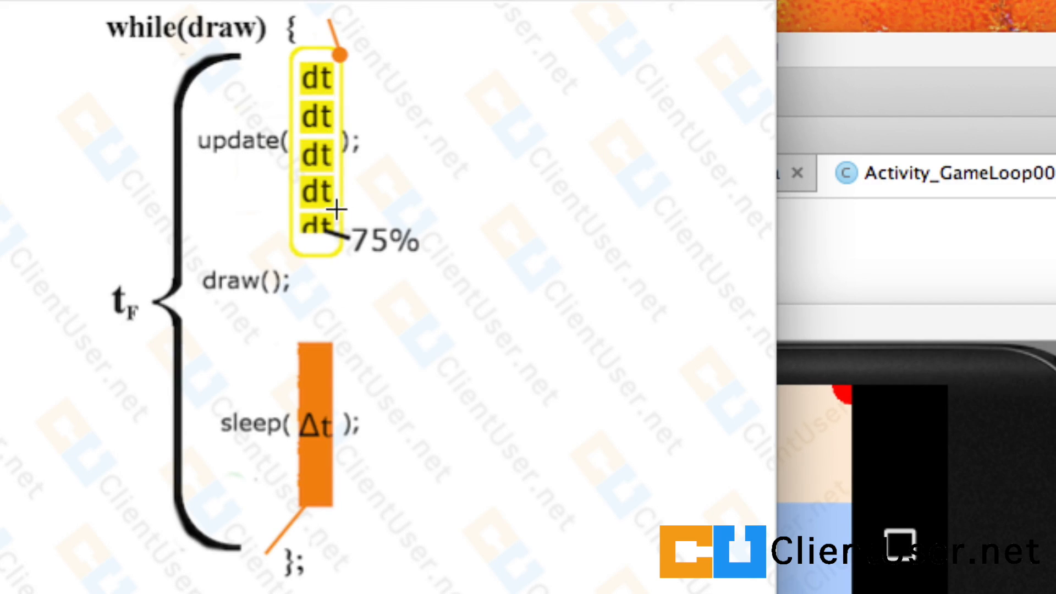